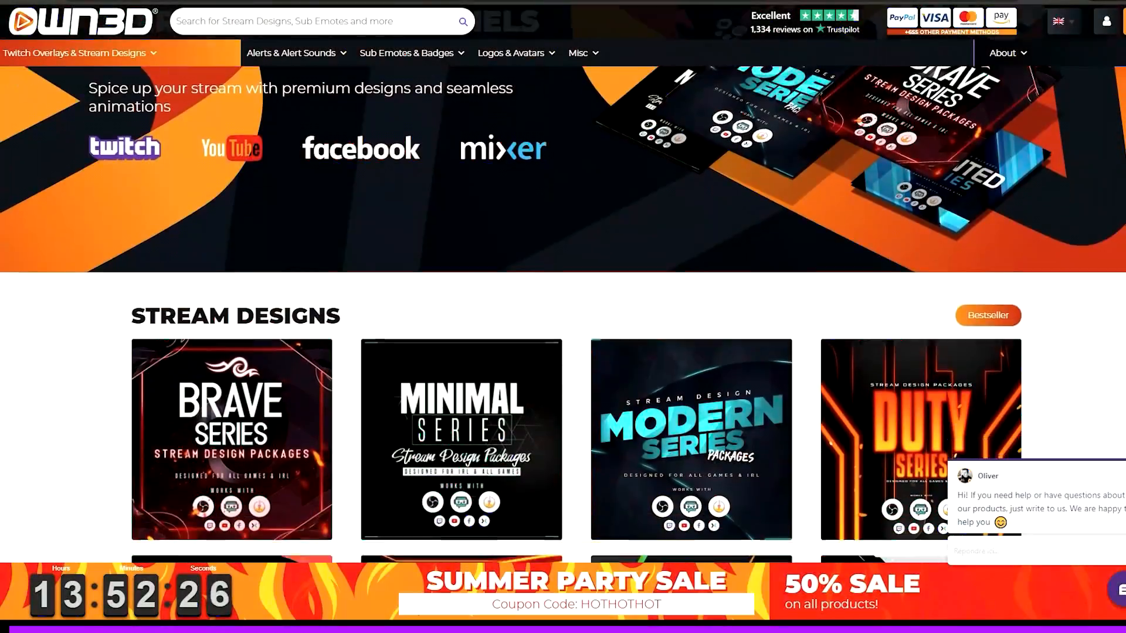
- Scroll through OWN3D's stream design packages, then open the Alerts & Alert Sounds catalogue
scroll("down", 3)
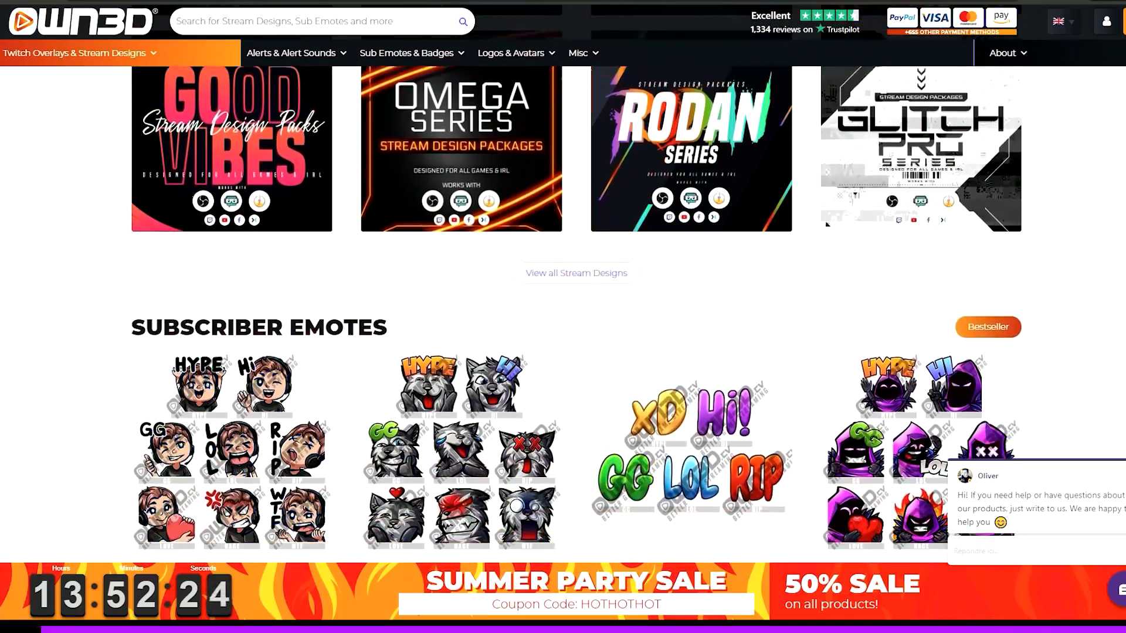
scroll("down", 3)
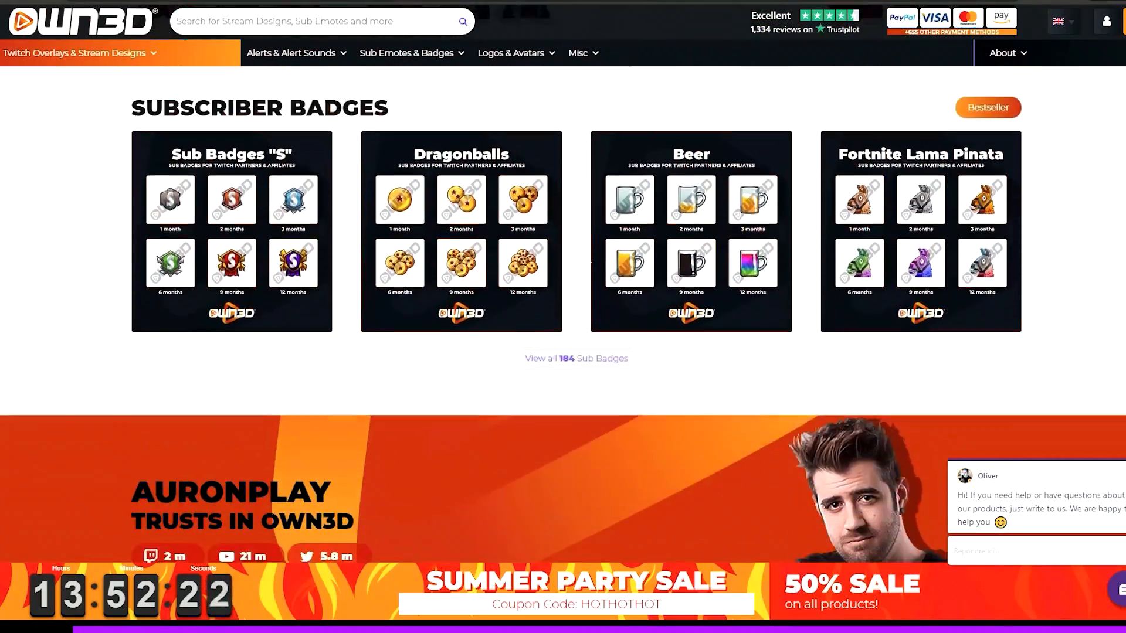
scroll("down", 3)
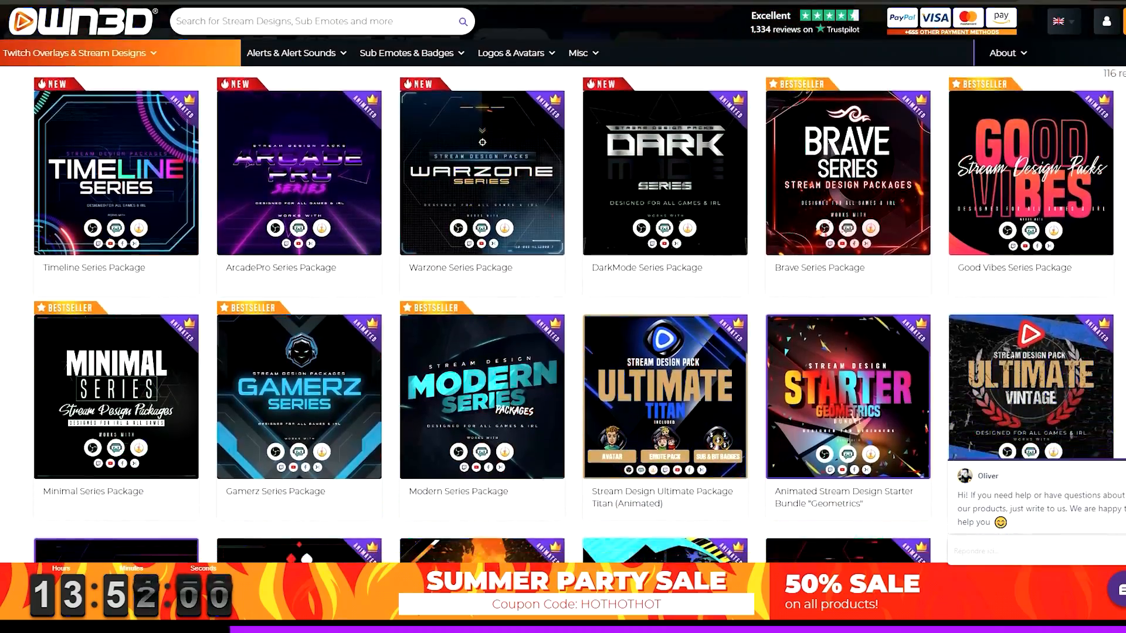
scroll("down", 3)
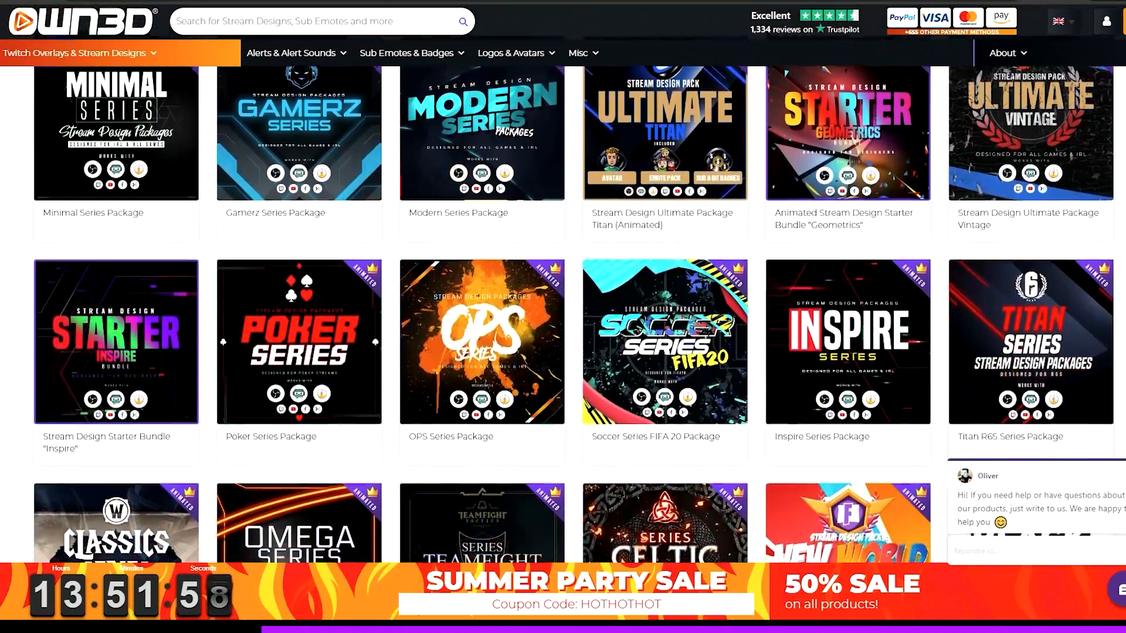
left_click(290, 52)
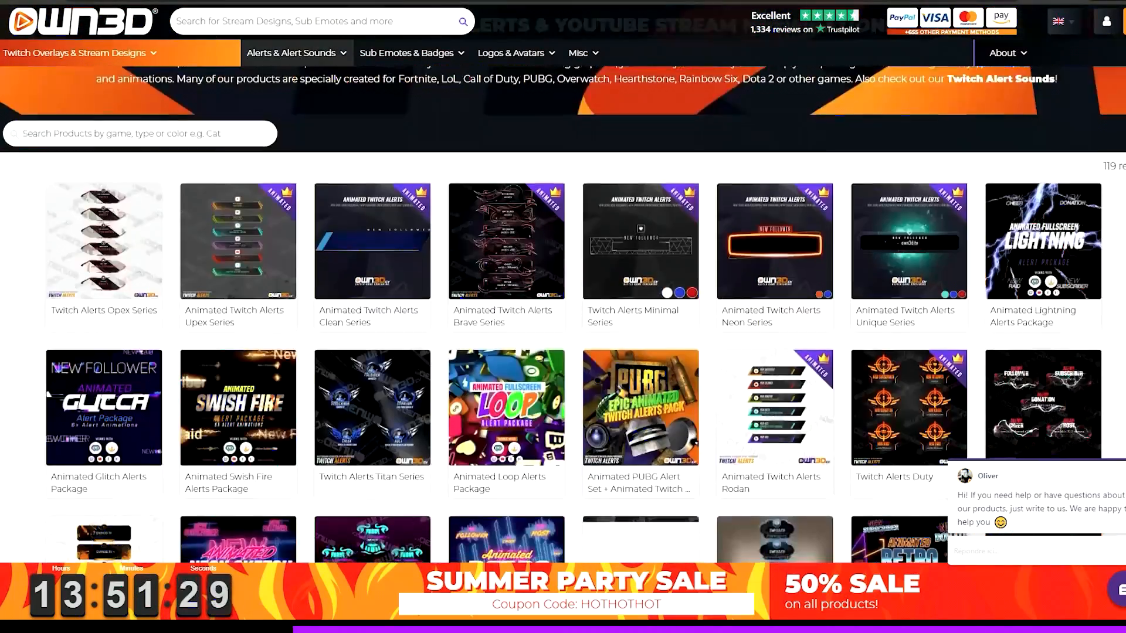
scroll("down", 3)
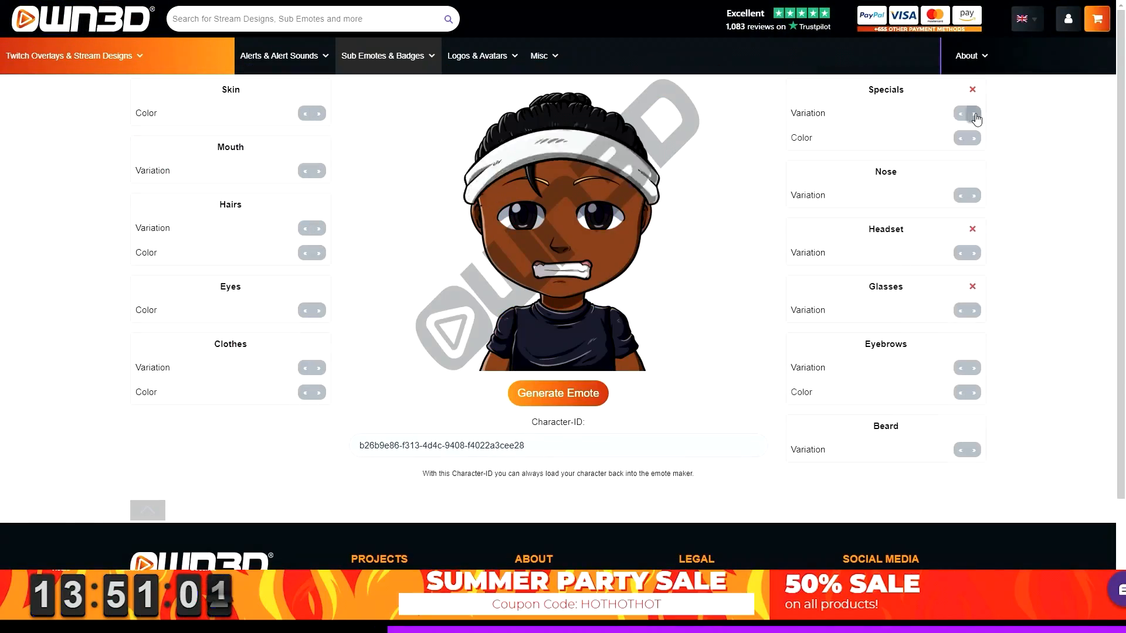
- Visit the emote maker and scroll through the Sub Emotes and Sub Badges listings
left_click(557, 392)
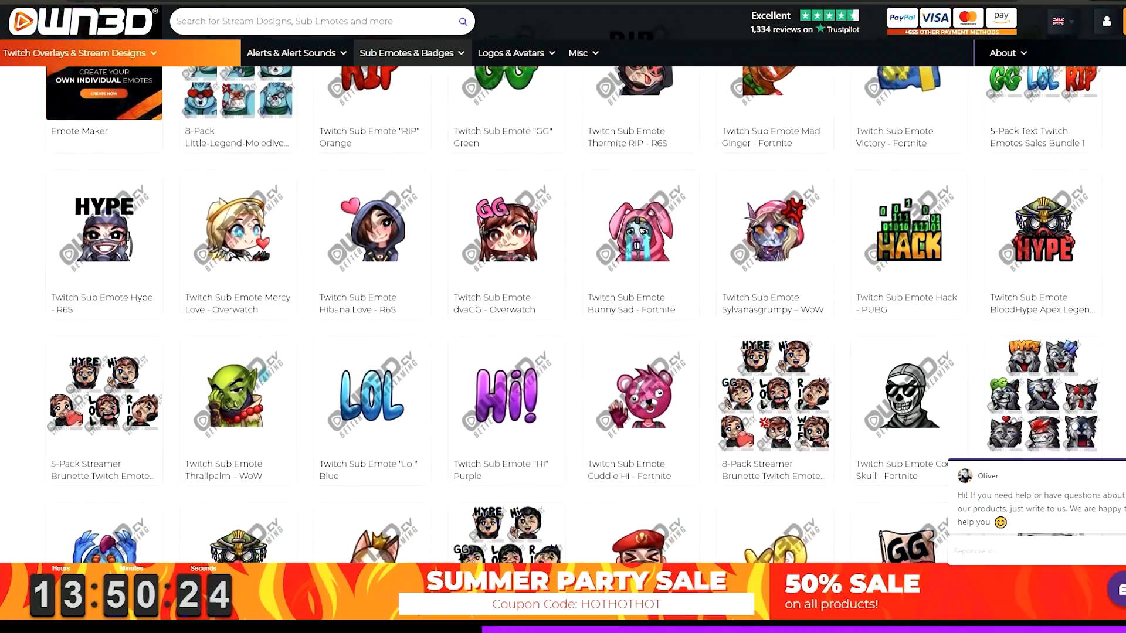
scroll("down", 3)
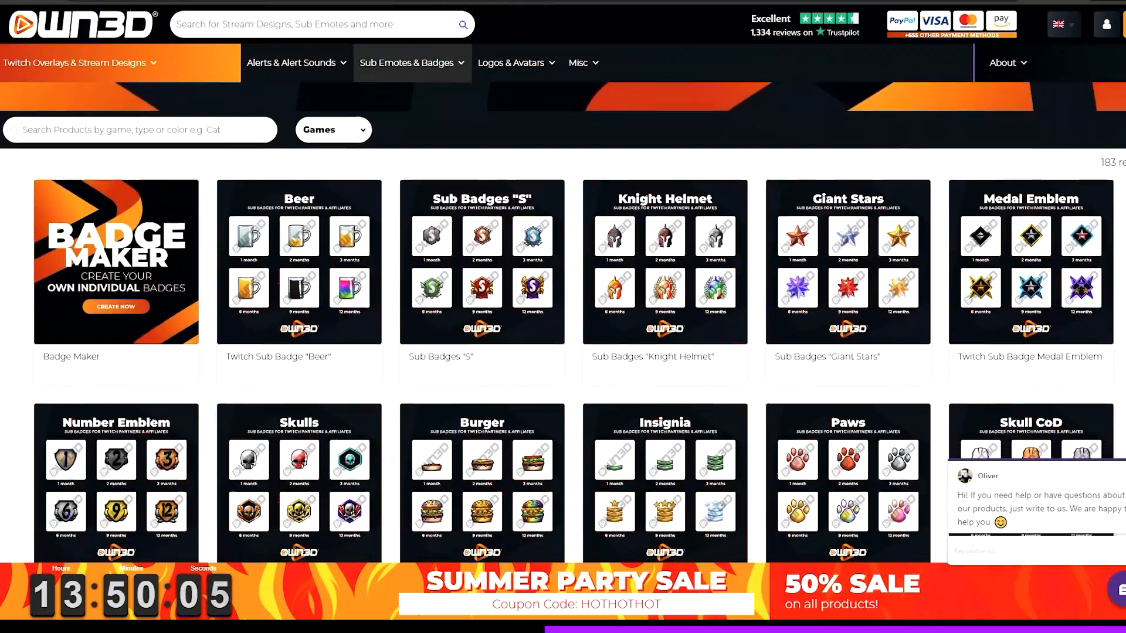
scroll("down", 3)
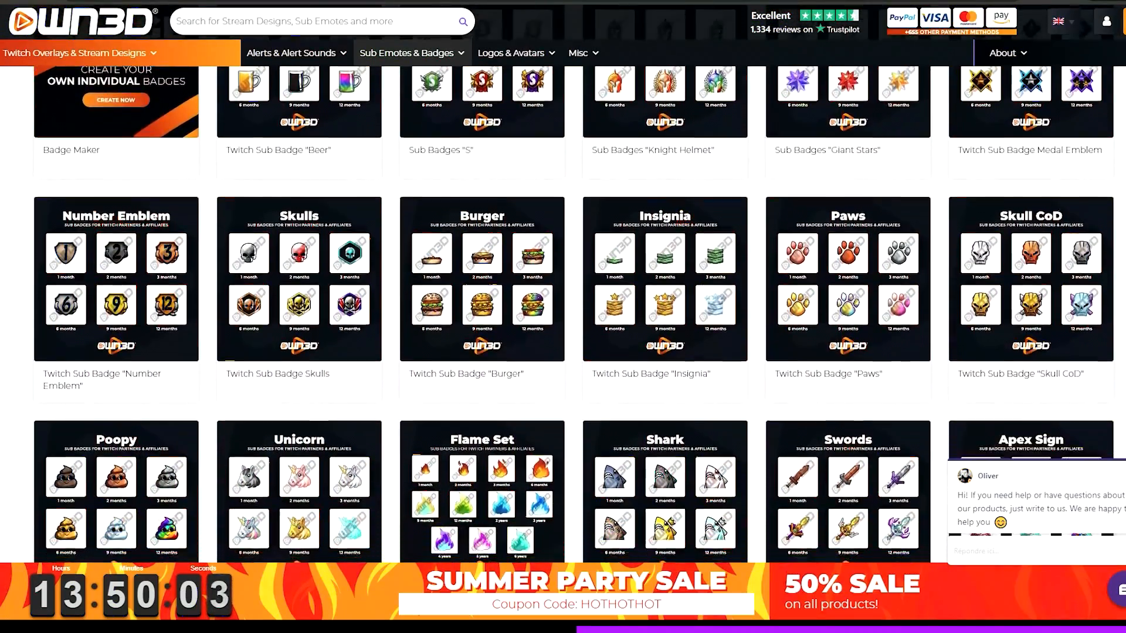
scroll("down", 3)
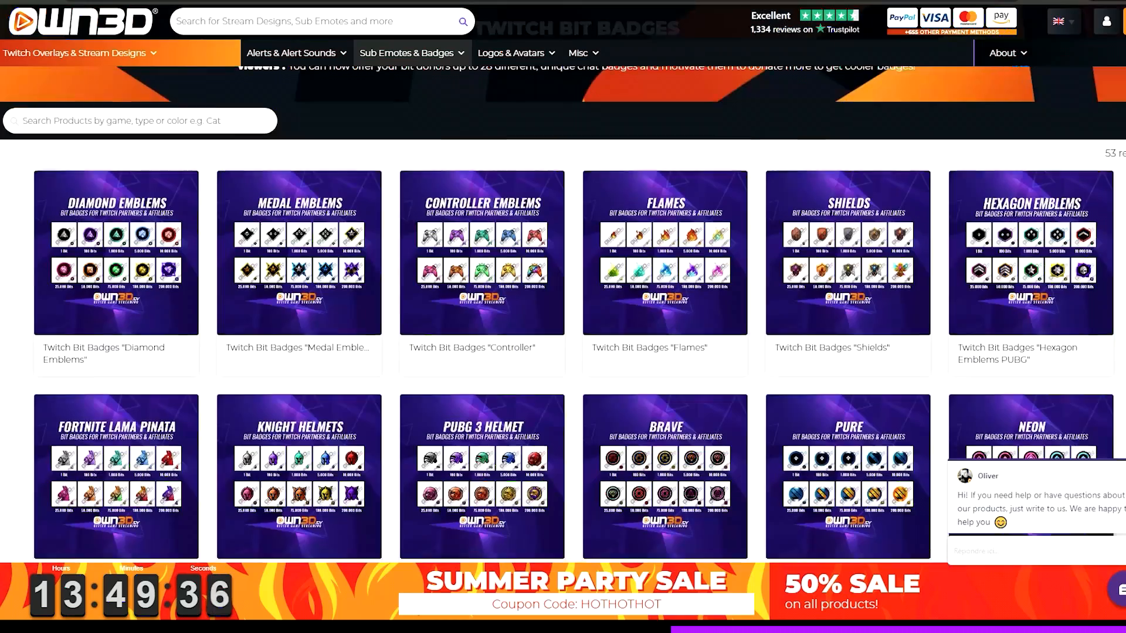
scroll("down", 3)
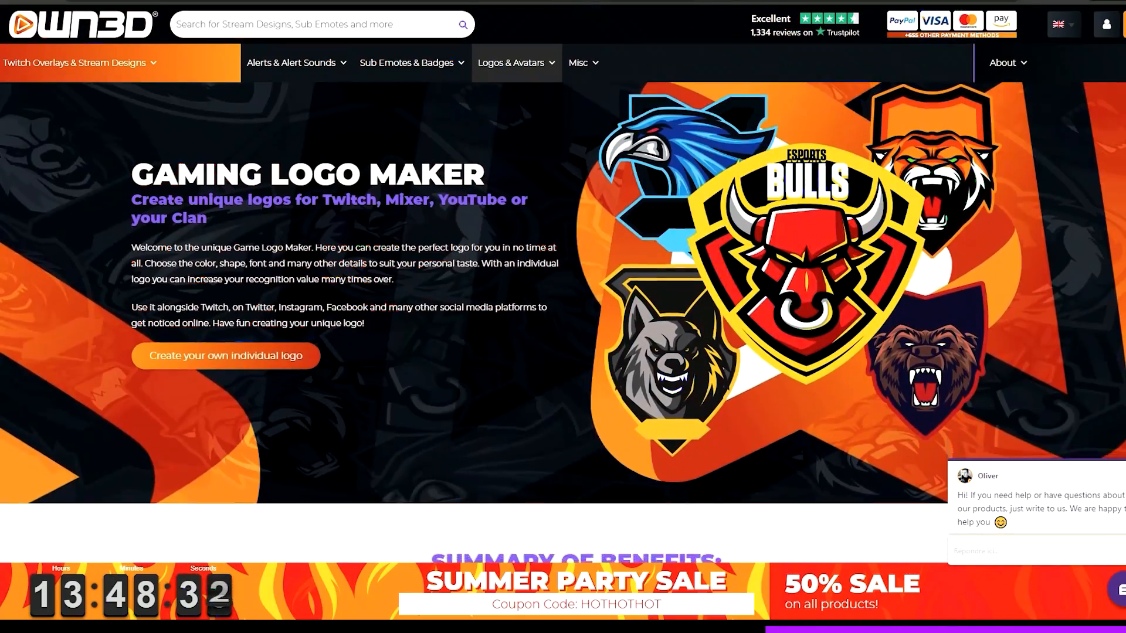
- Scroll through the Gaming Logo Maker, stream screen designs and YouTube banner listings
scroll("down", 3)
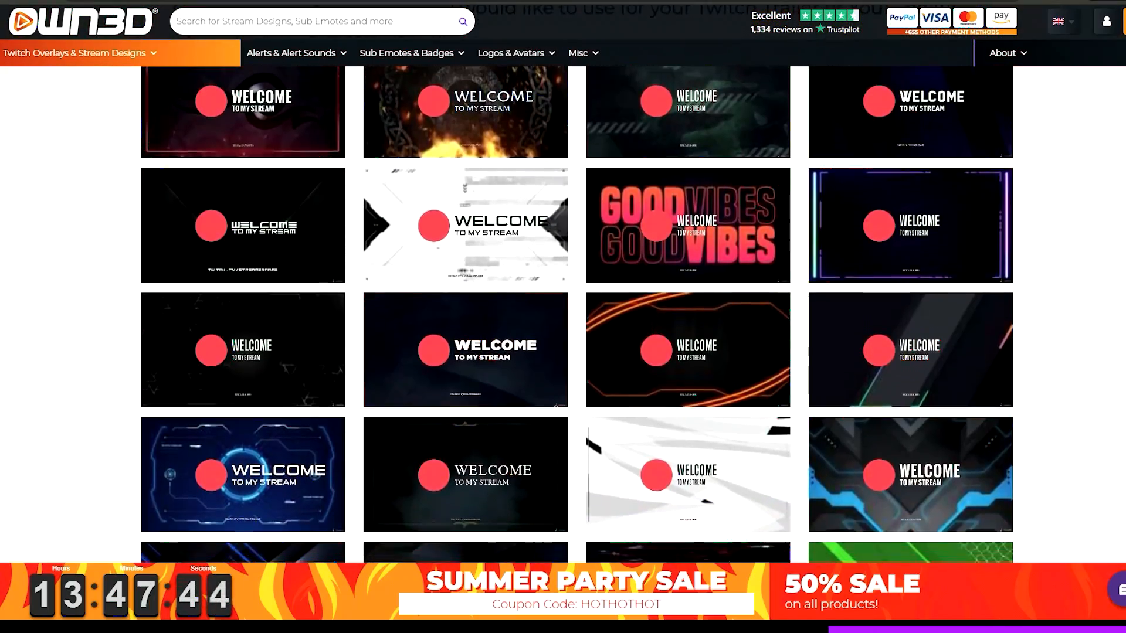
scroll("down", 3)
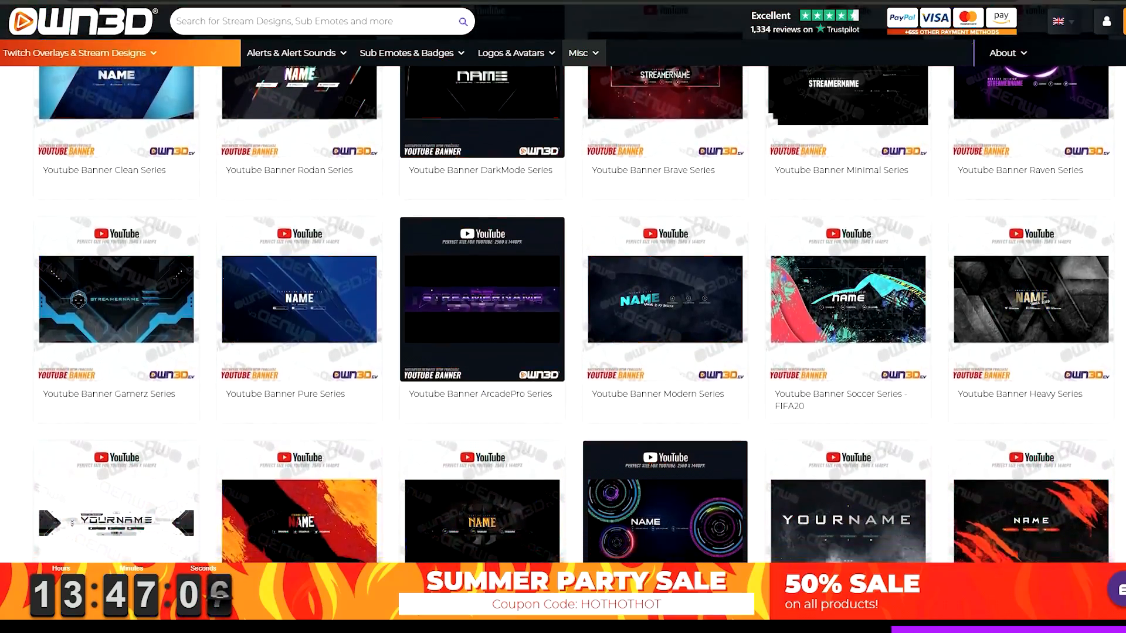
scroll("down", 3)
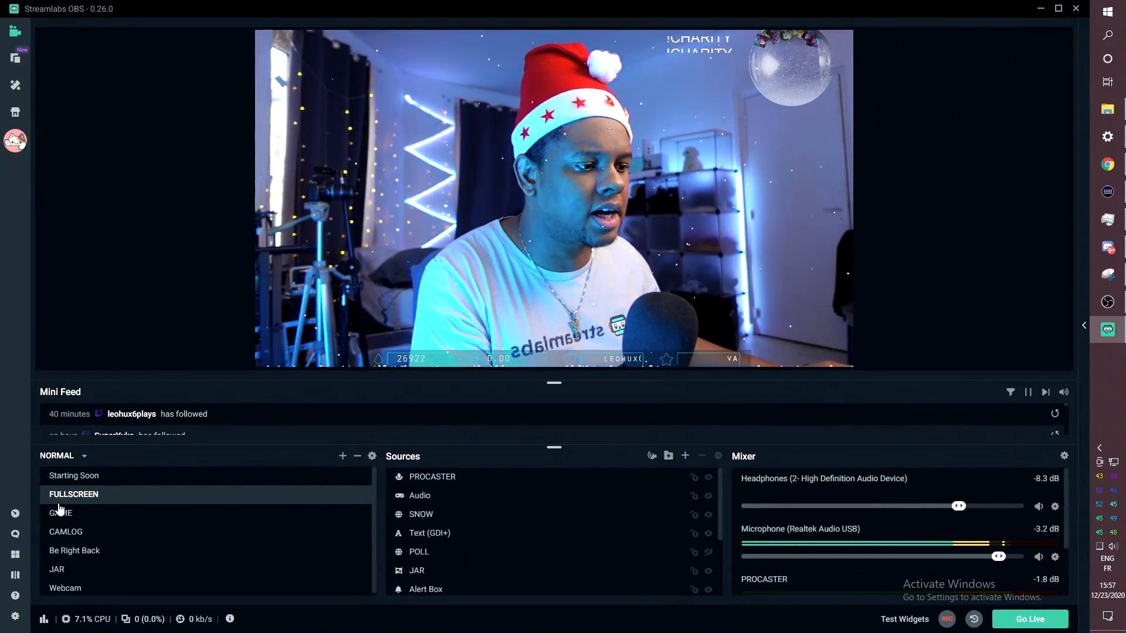
left_click(61, 512)
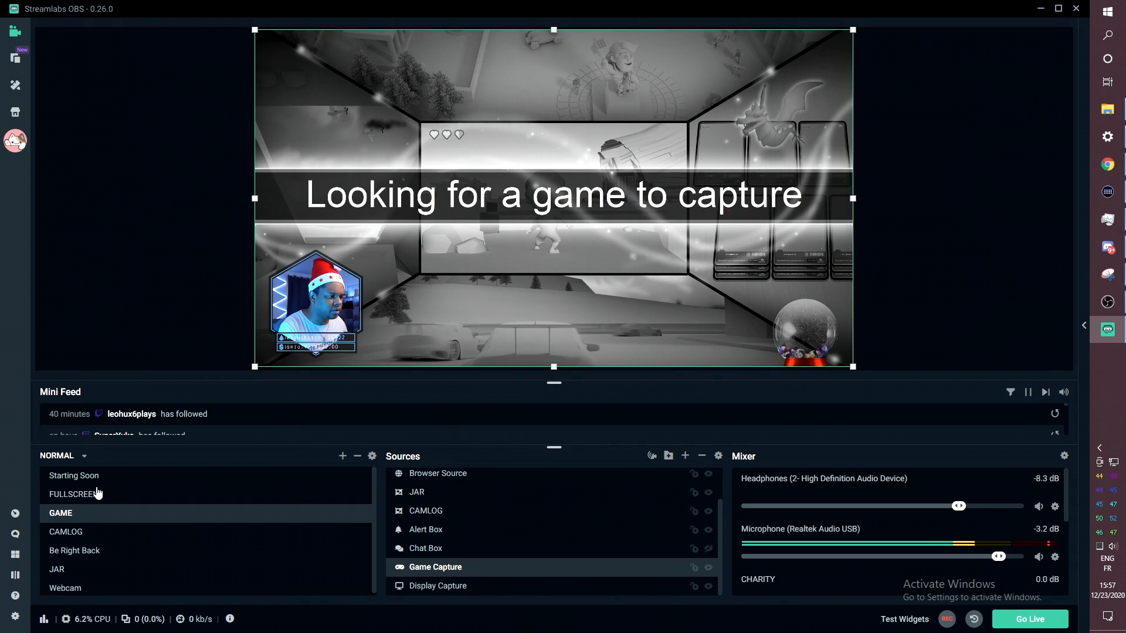
left_click(73, 494)
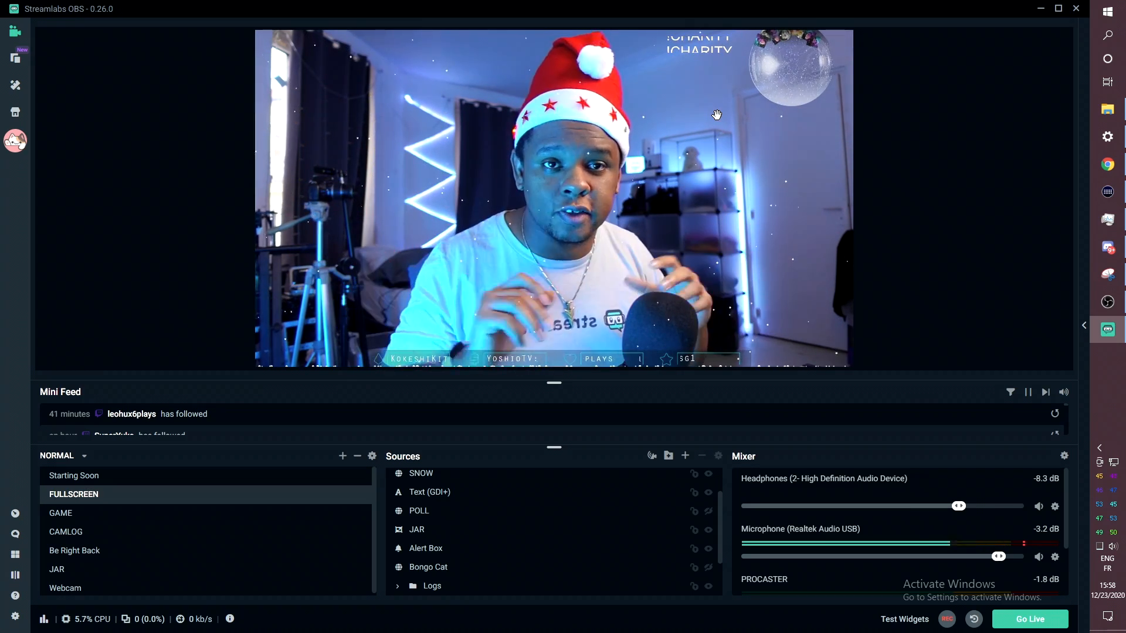
mouse_move(316, 524)
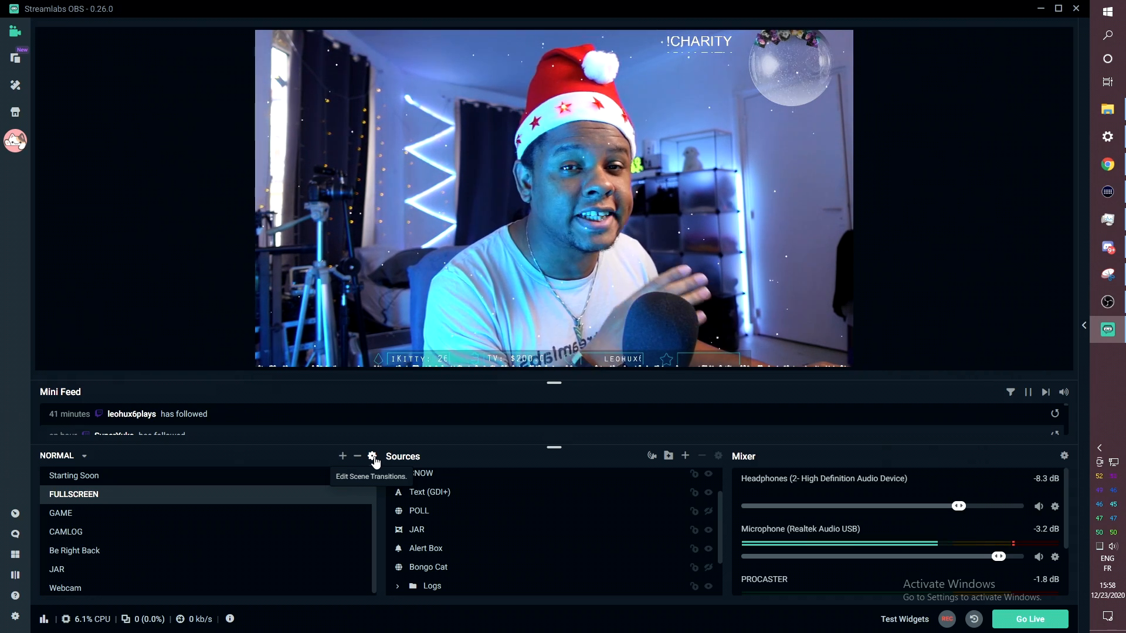
- Add 'New Transition' of type Motion to the scene transitions list beside Swipe
left_click(371, 456)
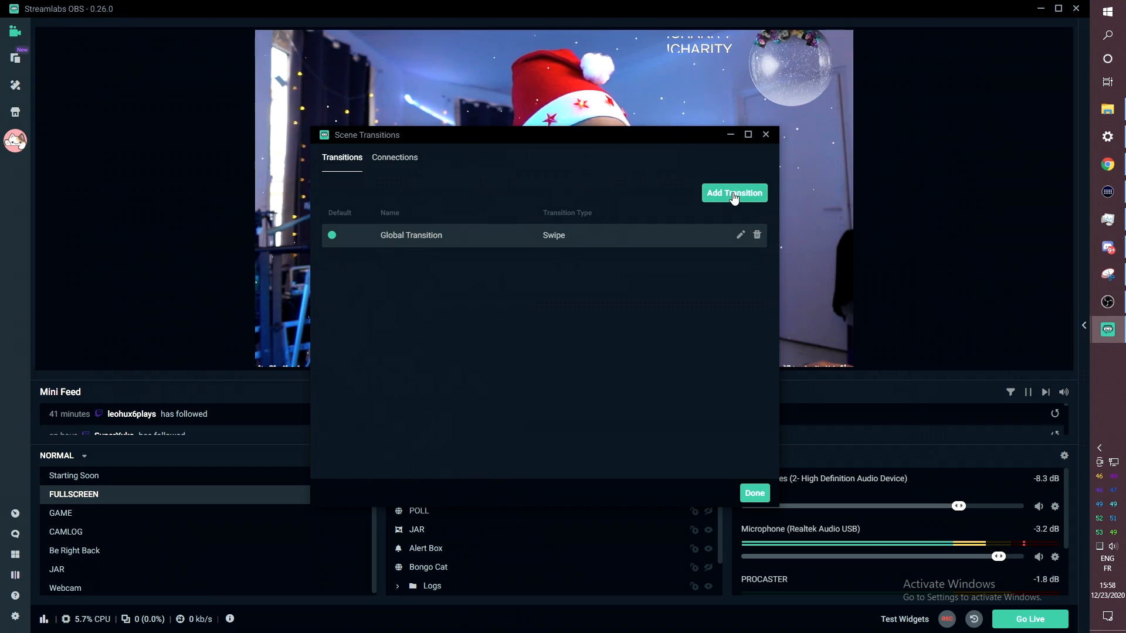
left_click(733, 193)
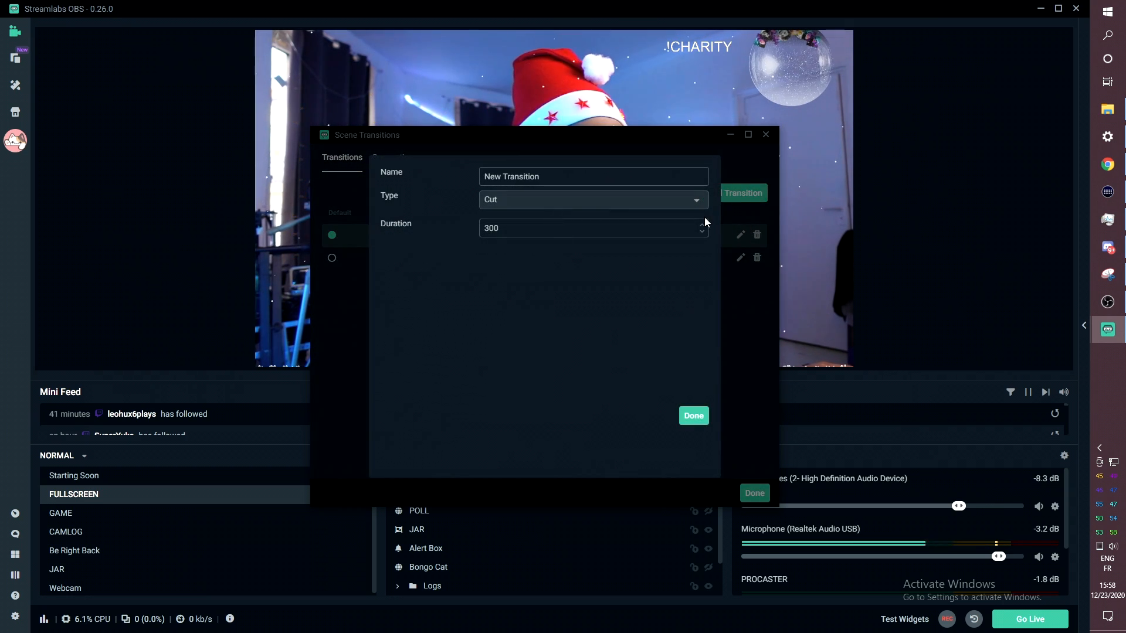
left_click(592, 199)
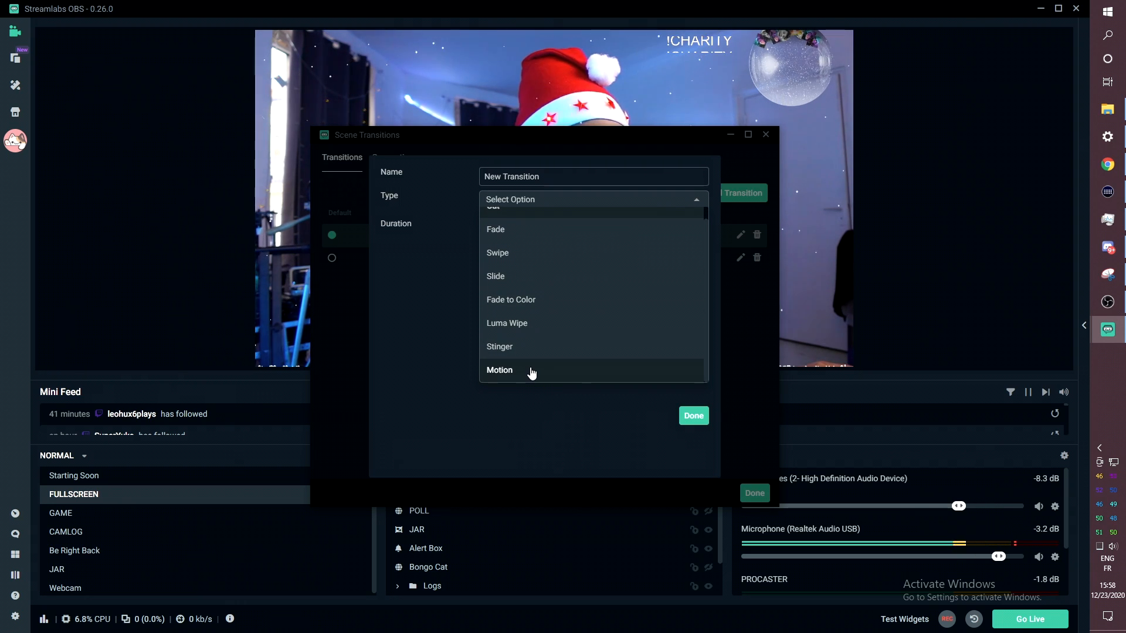
left_click(499, 370)
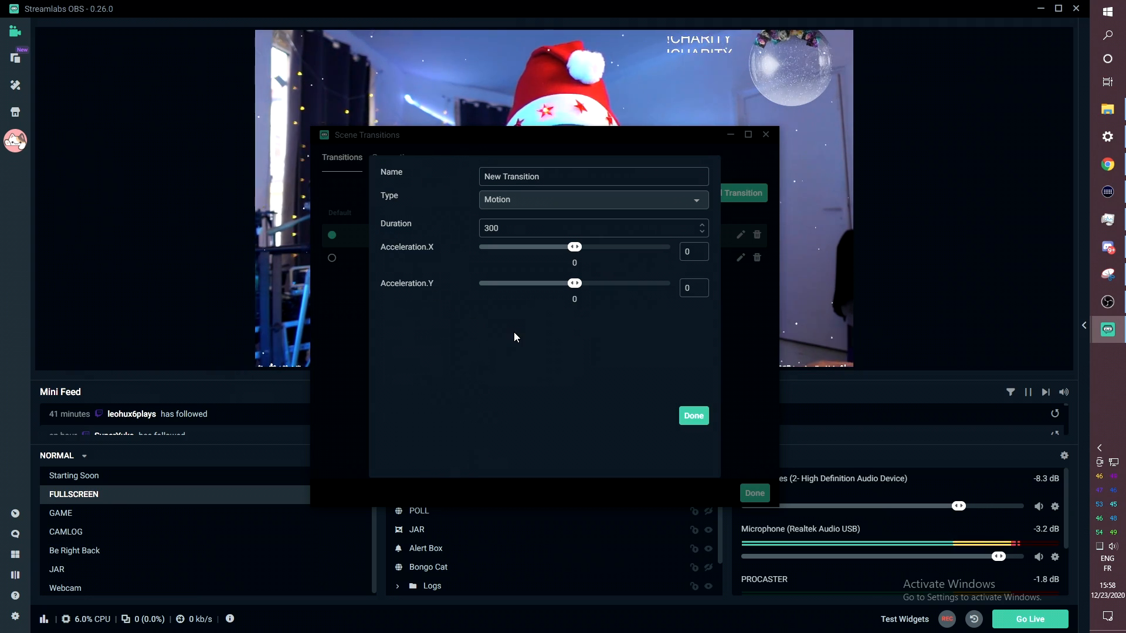
left_click(693, 415)
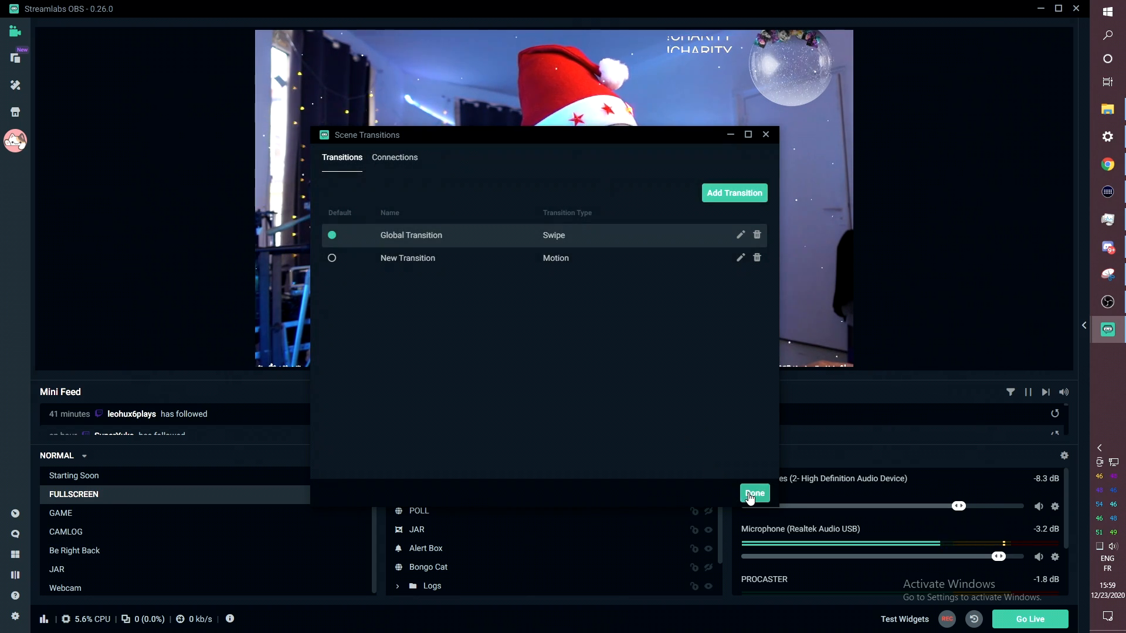
- Set the Motion 'New Transition' as the default scene transition
left_click(753, 493)
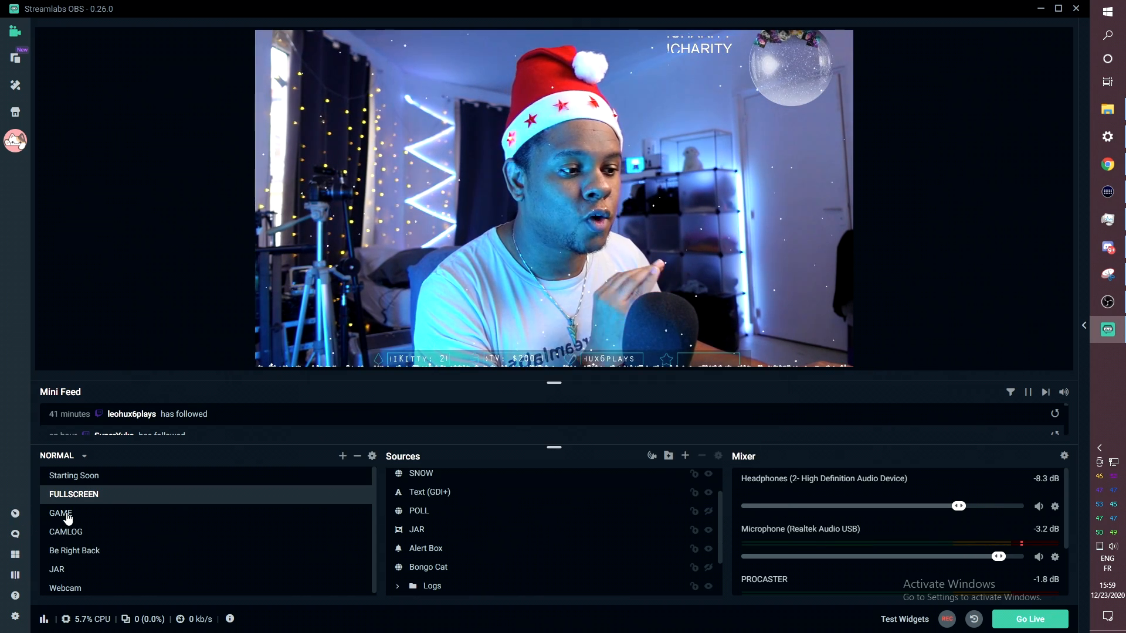
left_click(61, 513)
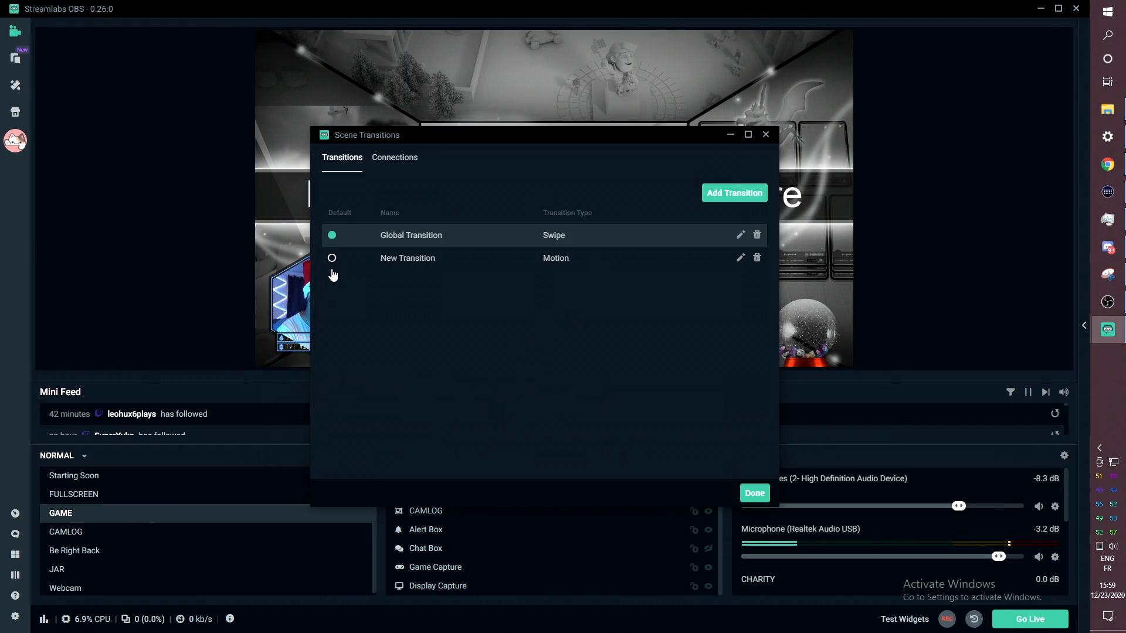
left_click(754, 493)
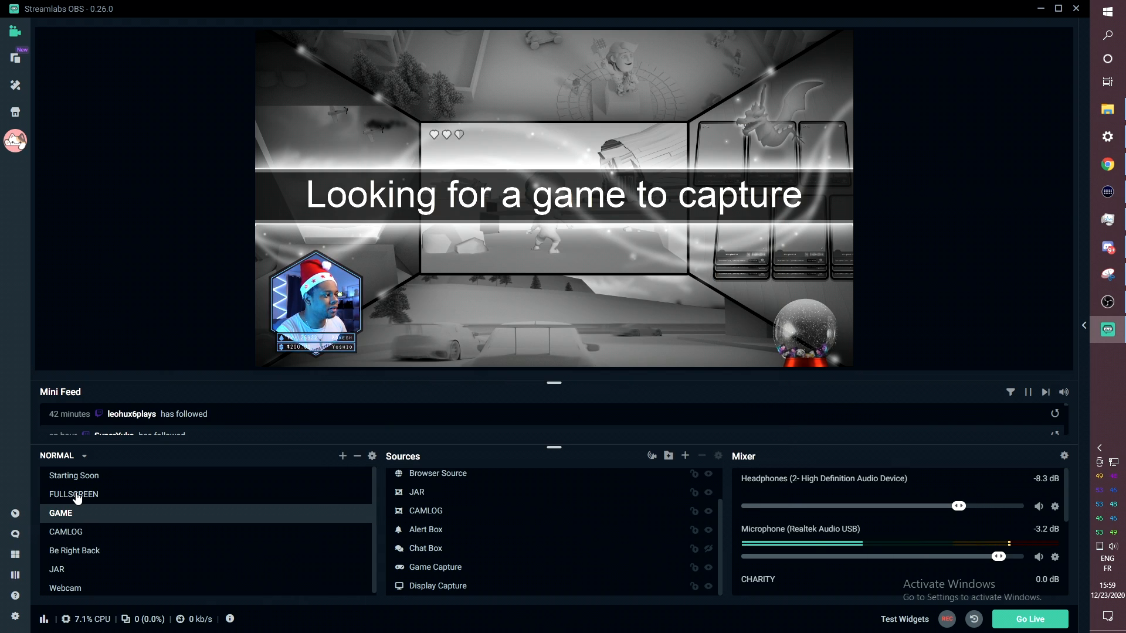
- Test the Motion transition by switching back and forth between the FULLSCREEN and GAME scenes
left_click(73, 494)
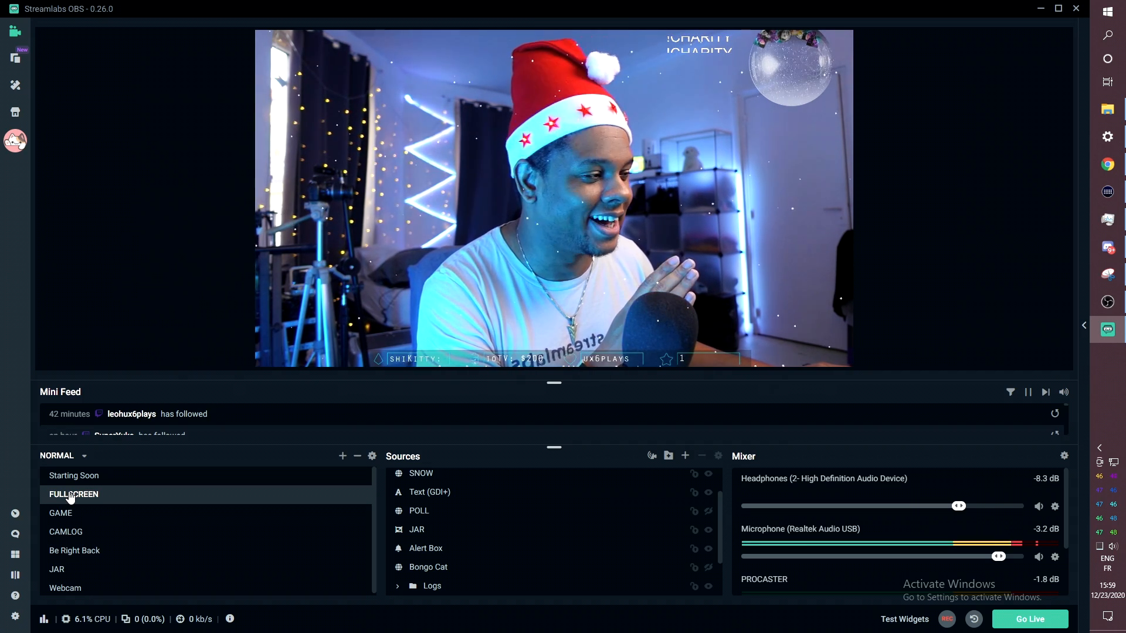
left_click(60, 512)
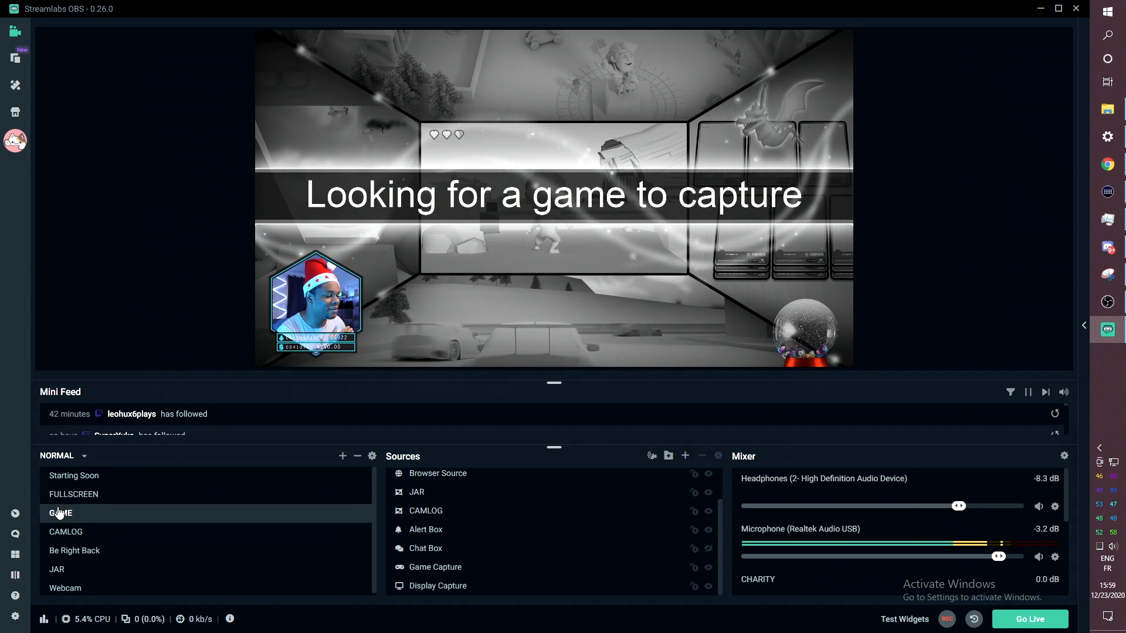
left_click(73, 494)
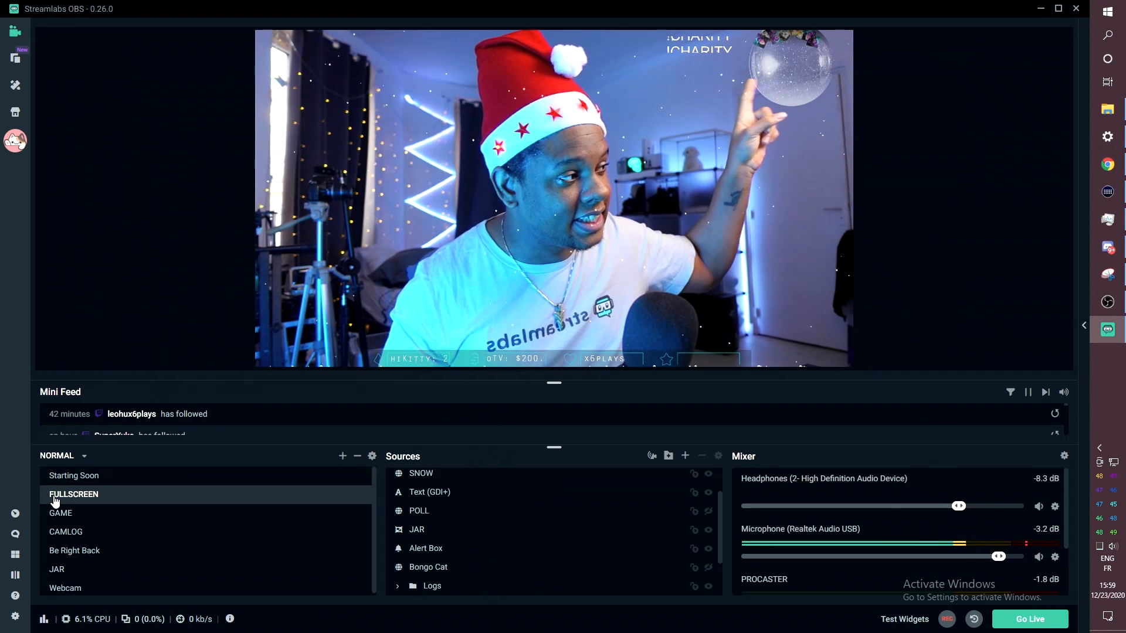
left_click(61, 512)
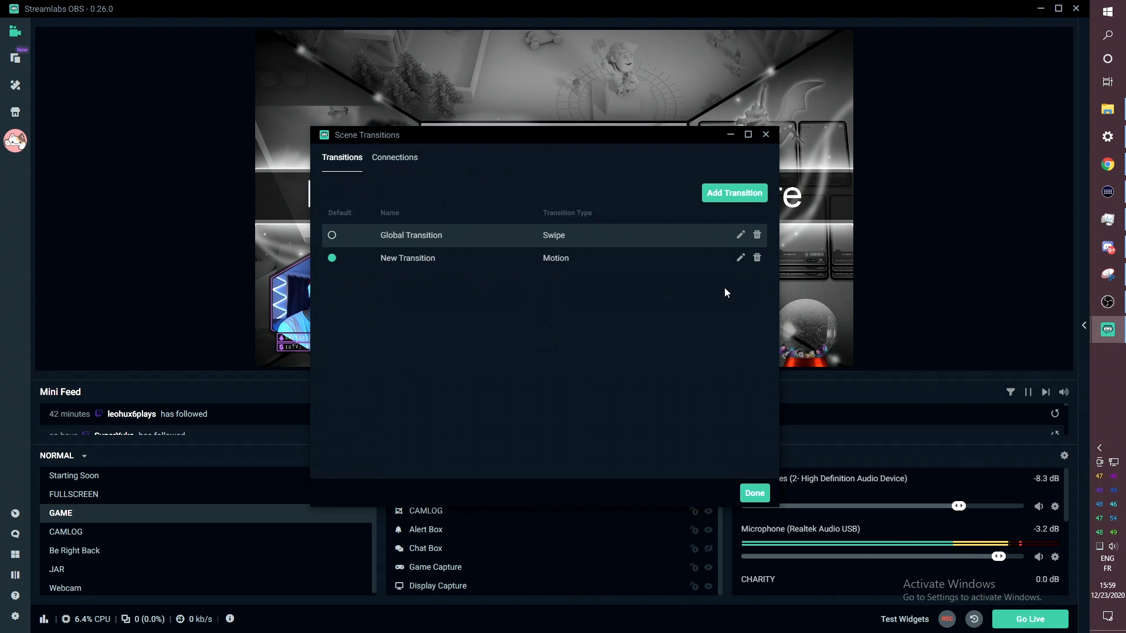
left_click(740, 257)
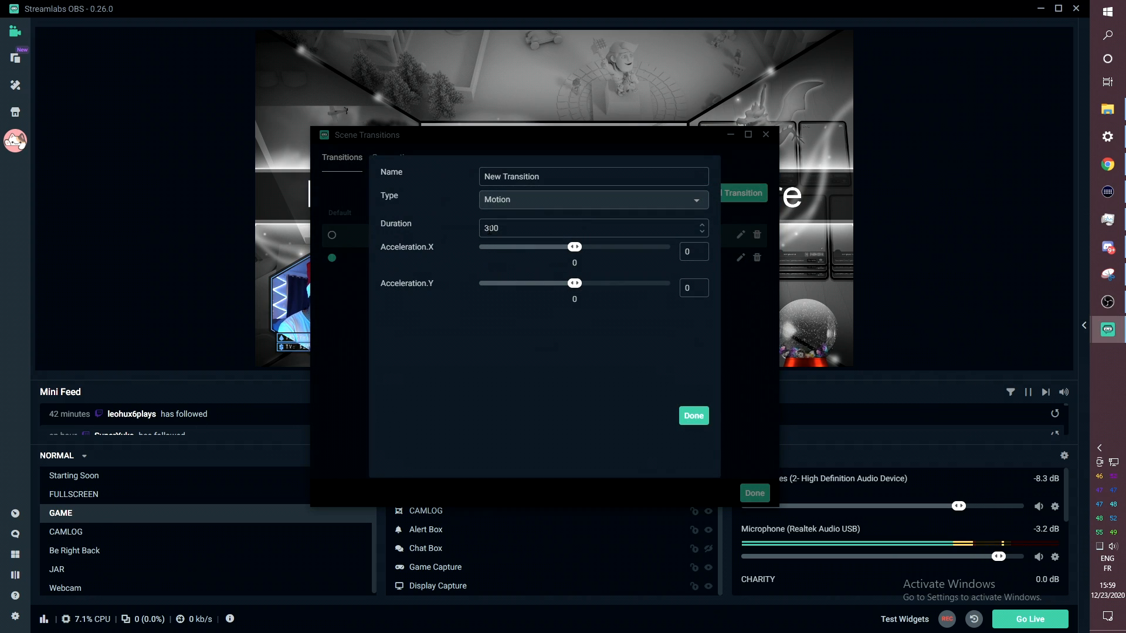
- Set the Motion transition's duration to 1500 ms and save it
type("1")
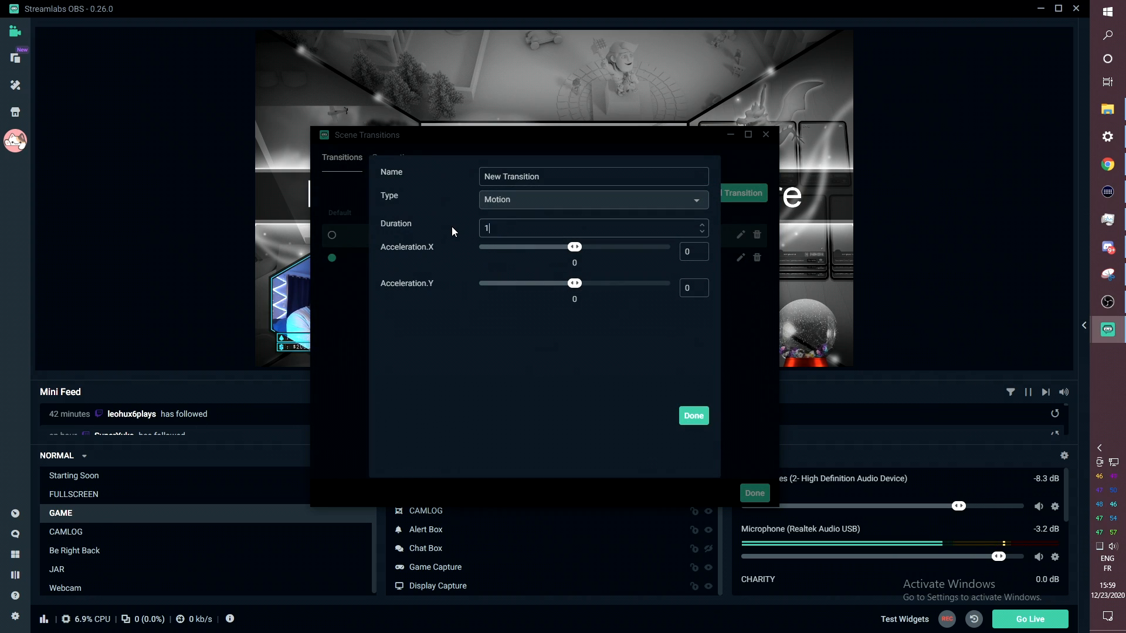
type("000")
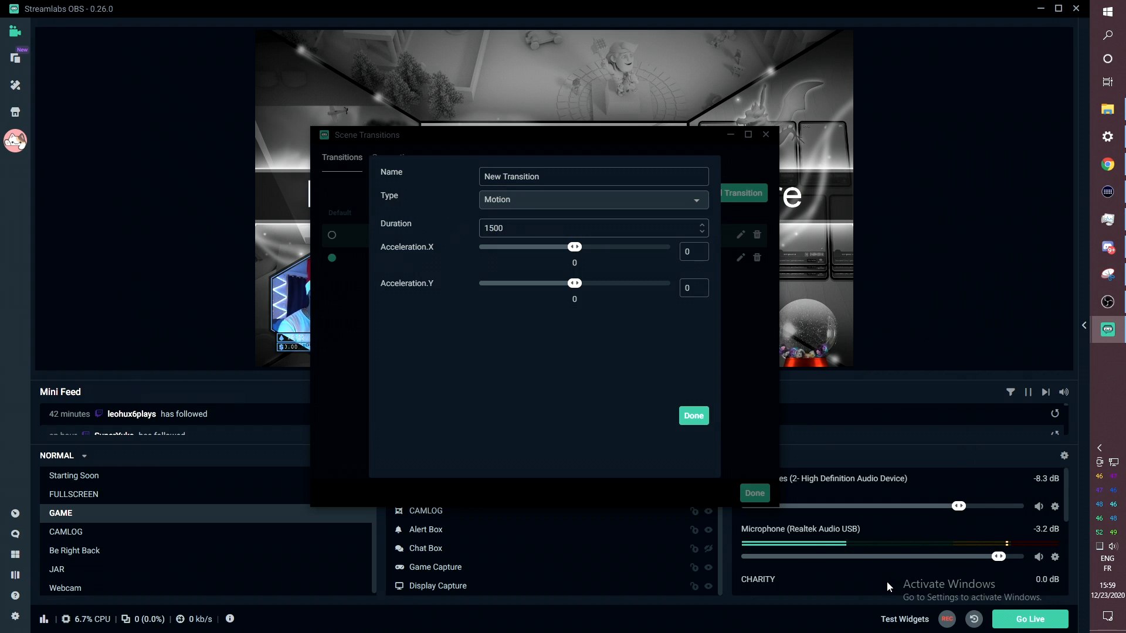
left_click(691, 415)
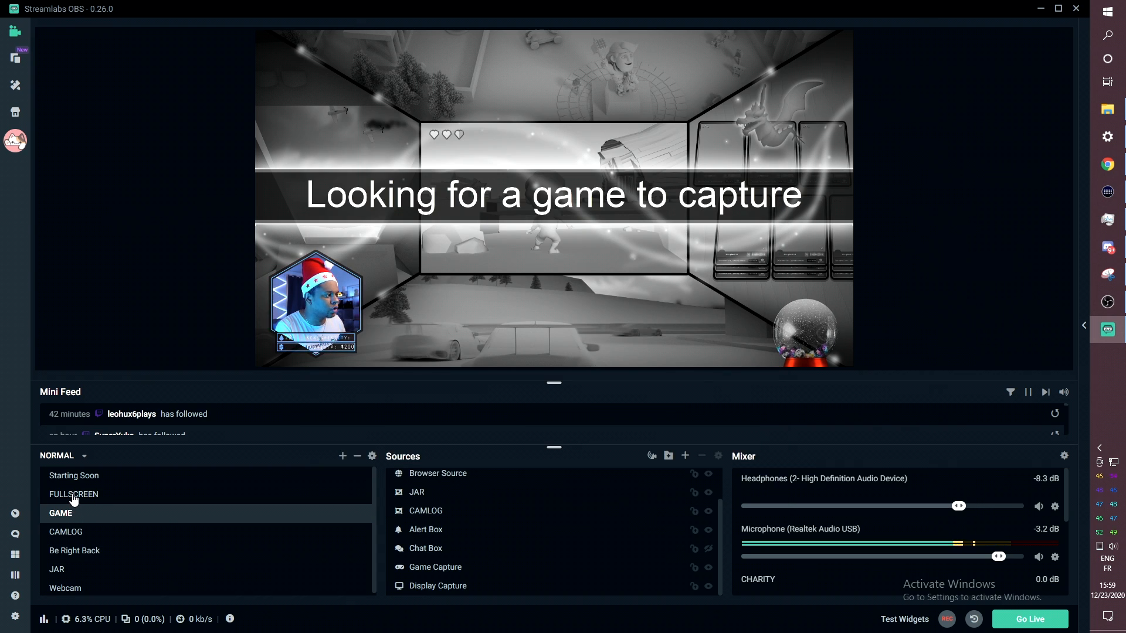
left_click(73, 493)
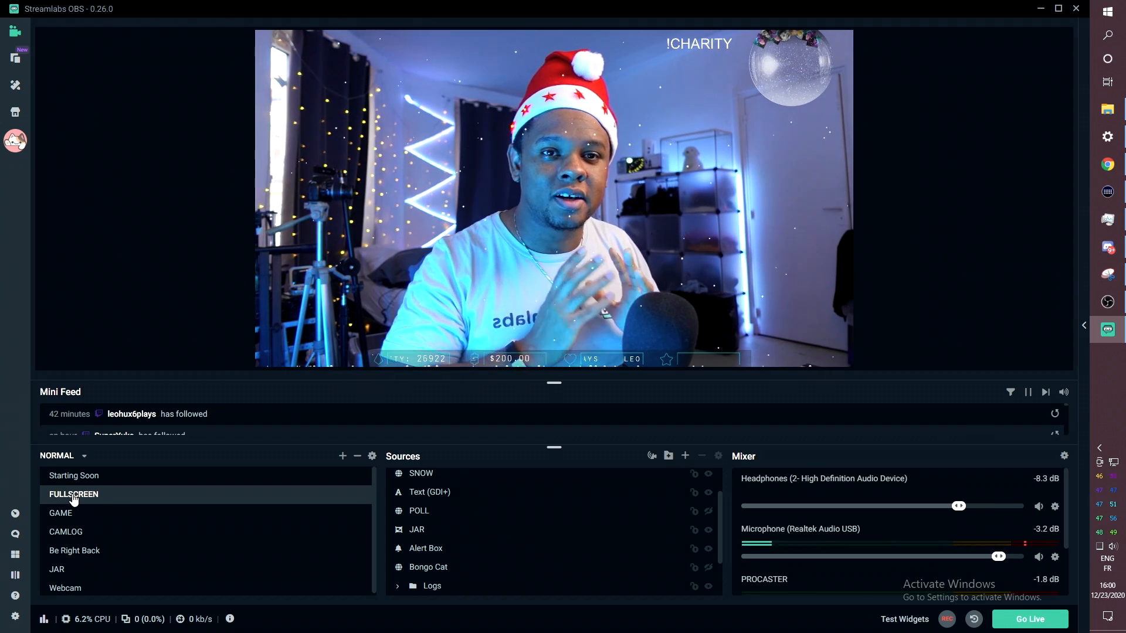
left_click(60, 512)
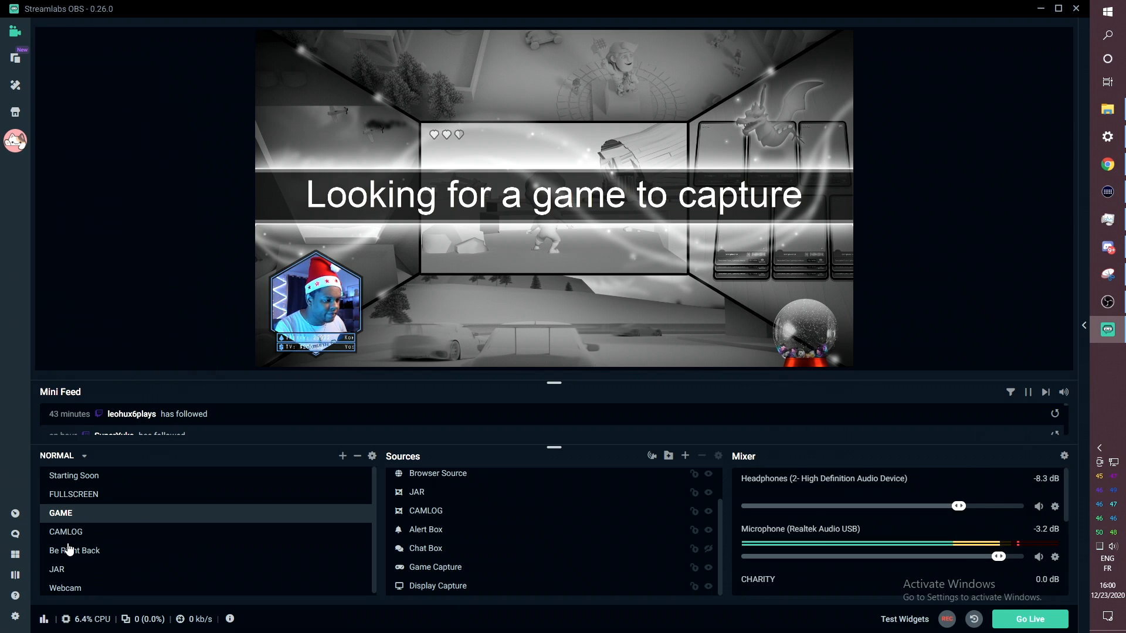
left_click(65, 531)
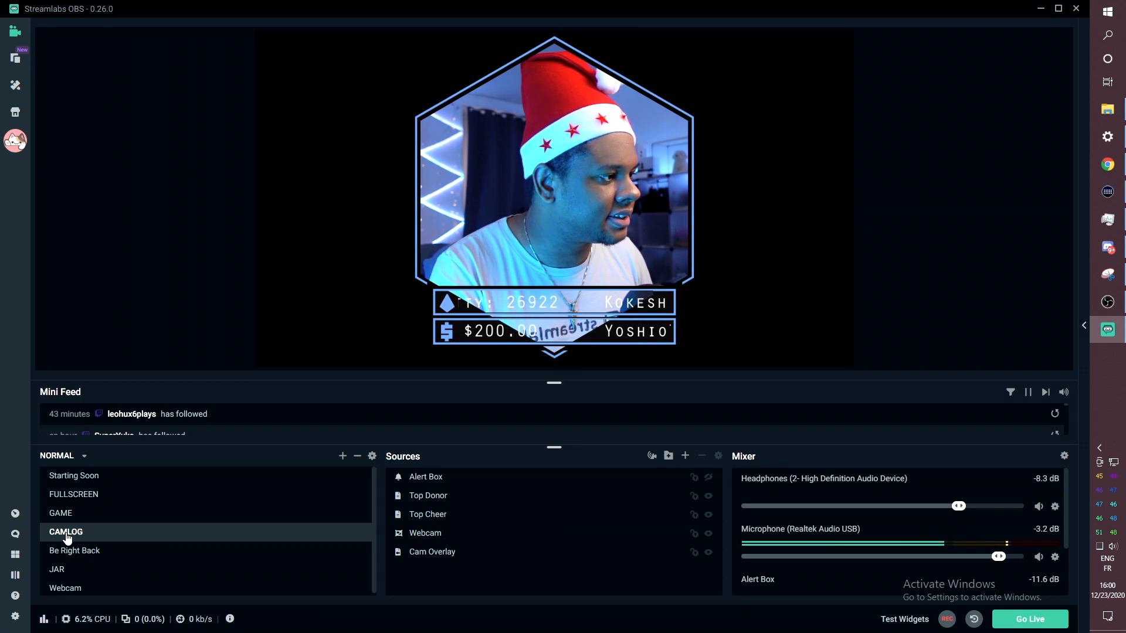
left_click(74, 550)
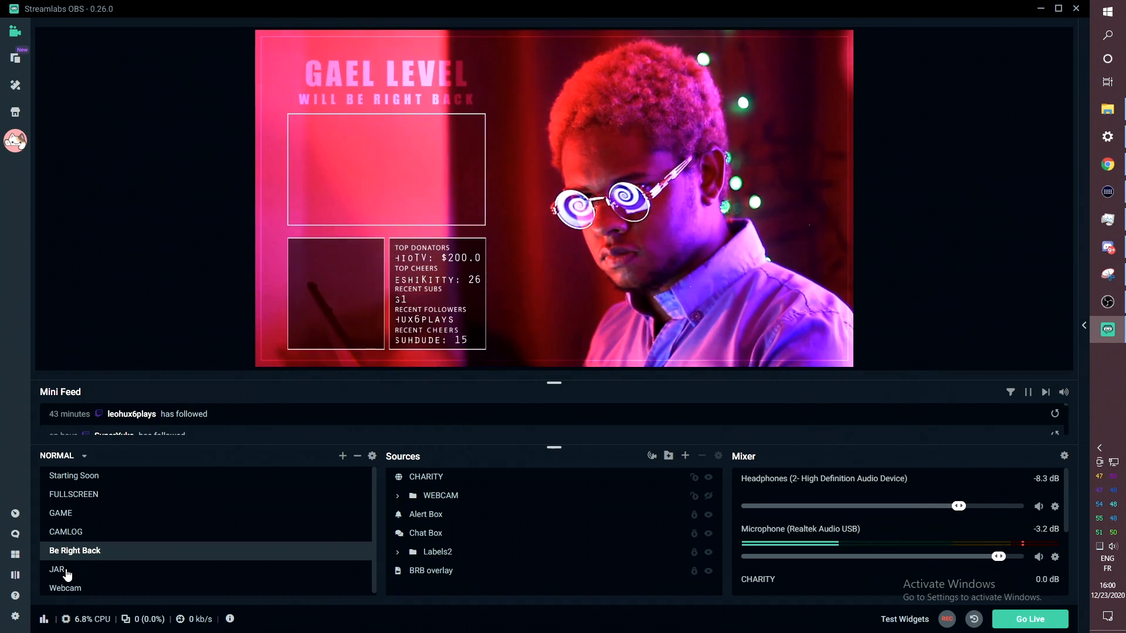
left_click(57, 569)
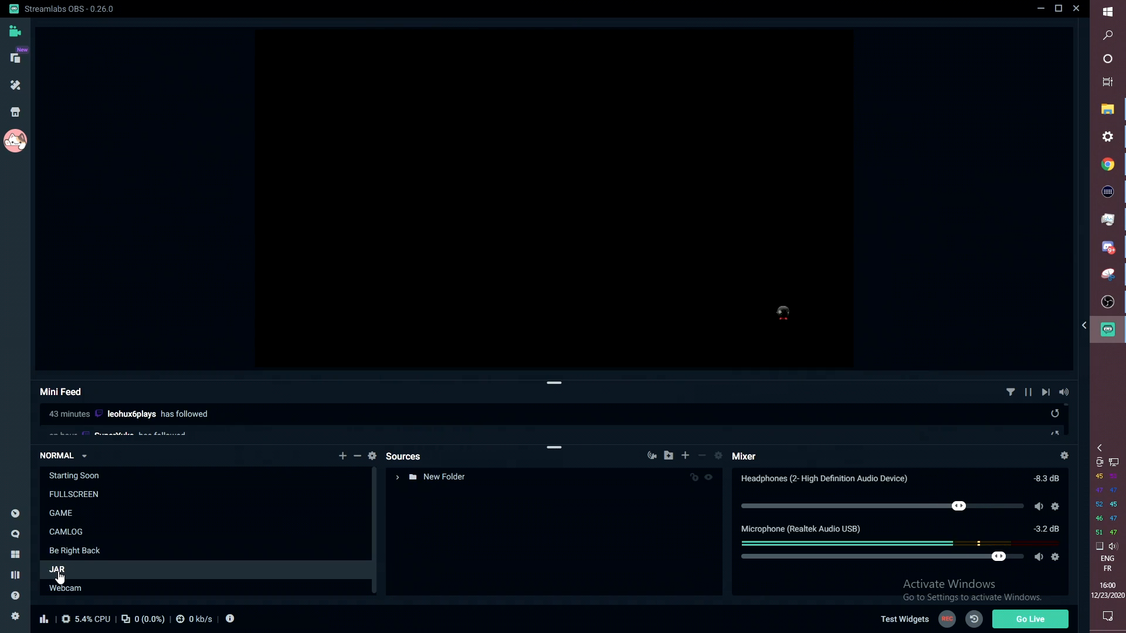
left_click(56, 569)
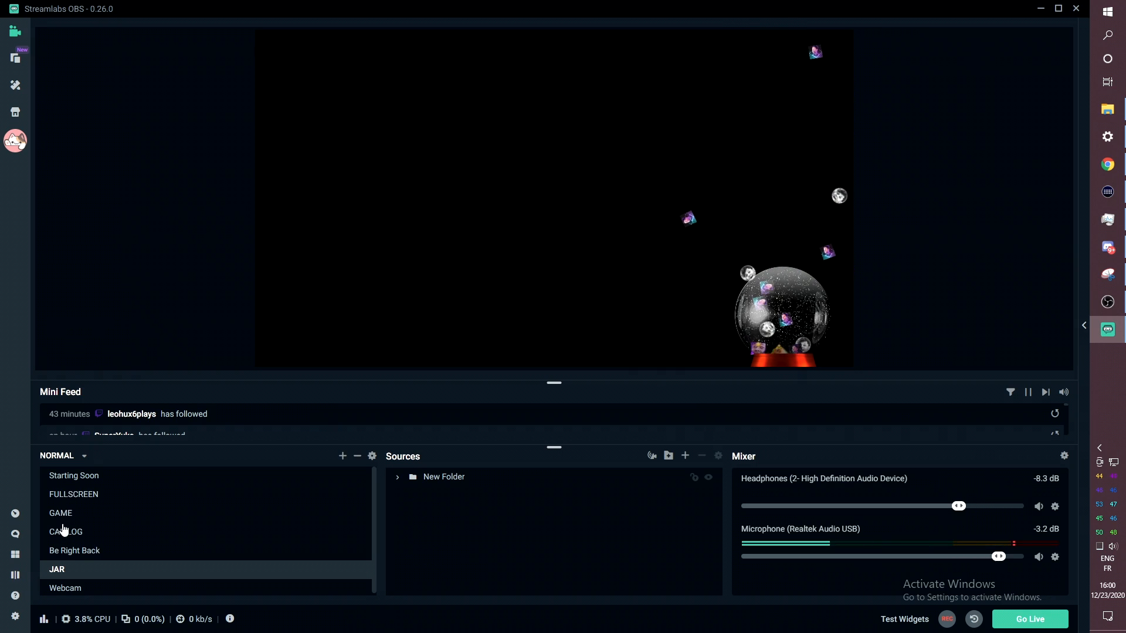
left_click(74, 475)
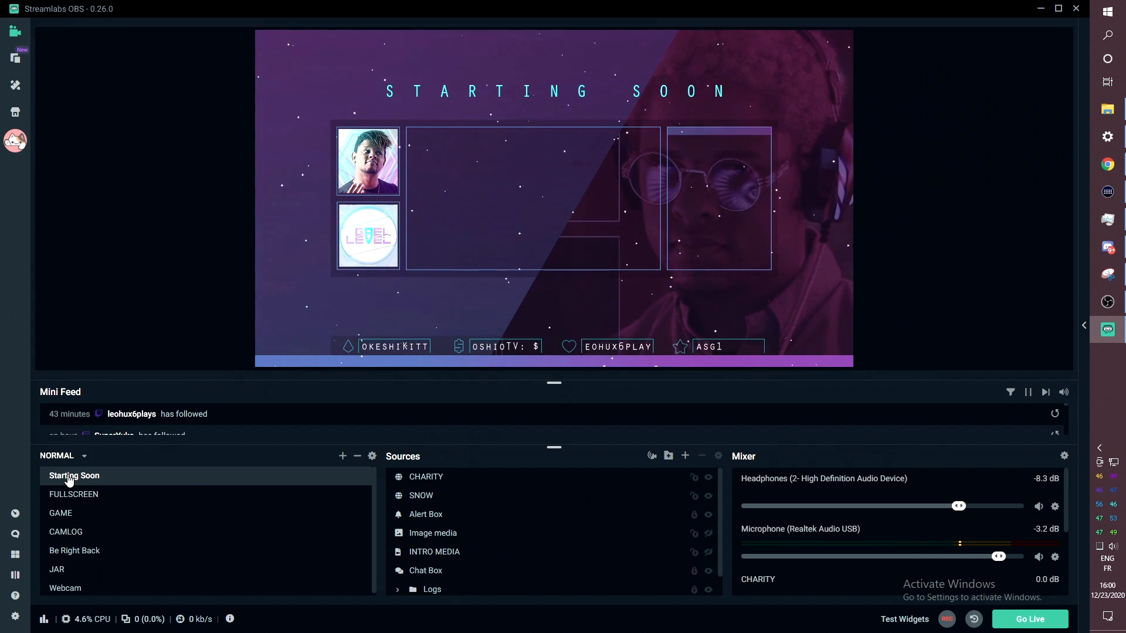
left_click(73, 494)
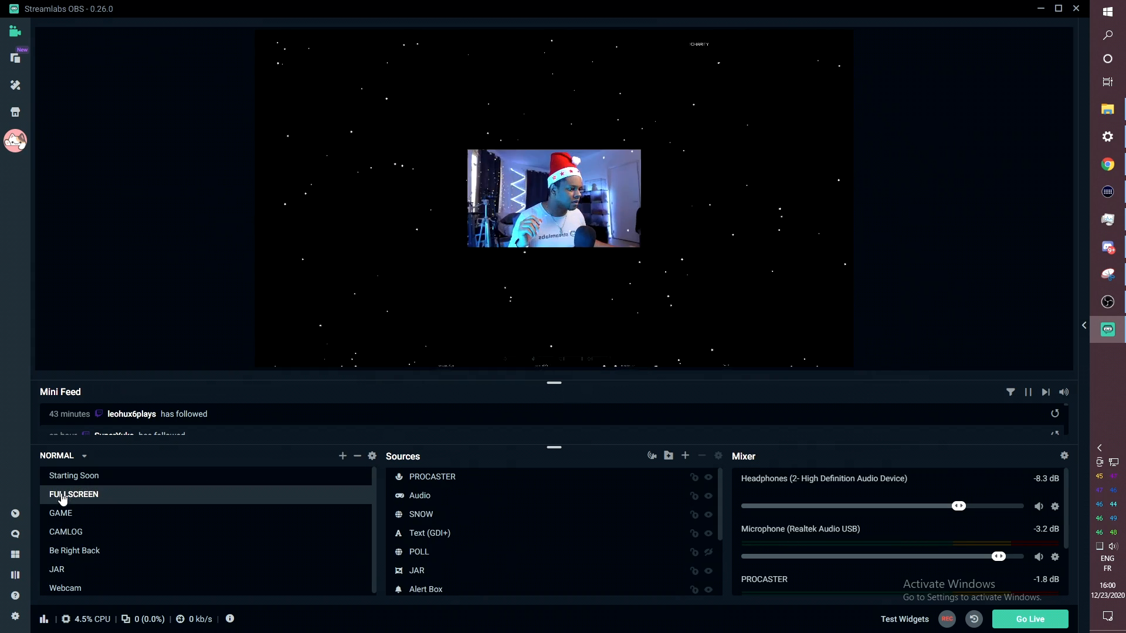
left_click(60, 512)
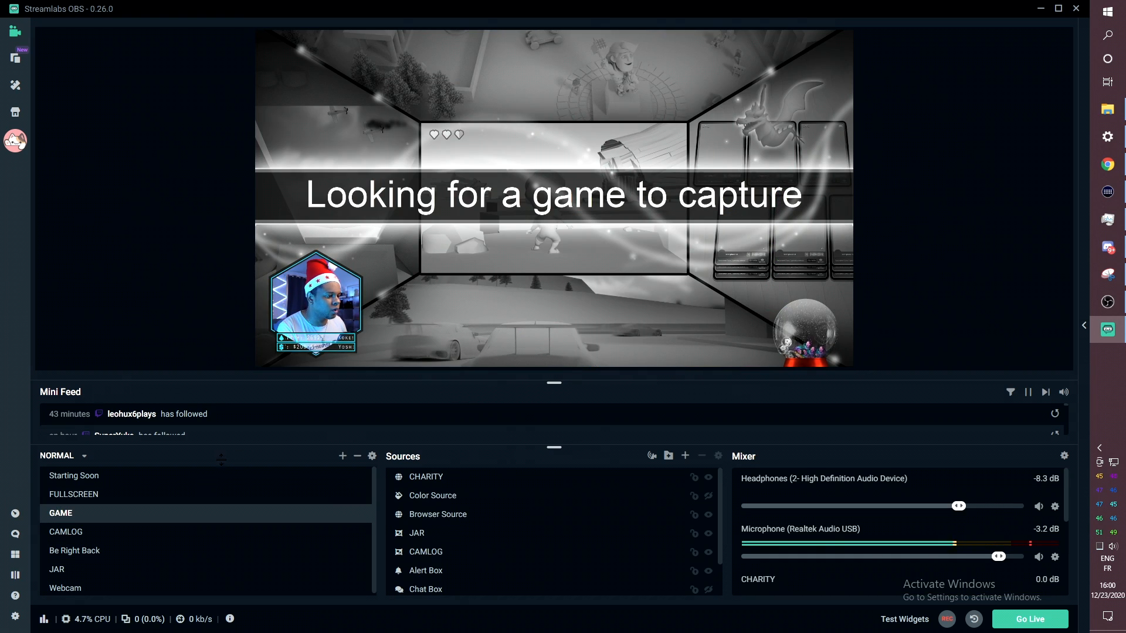
left_click(74, 493)
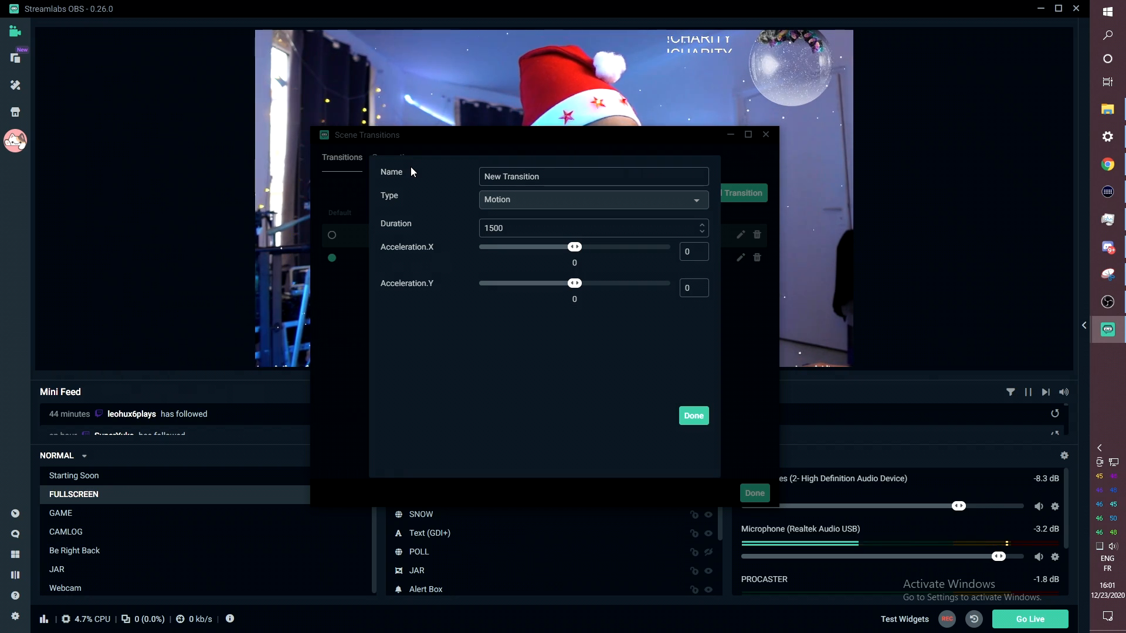
mouse_move(436, 215)
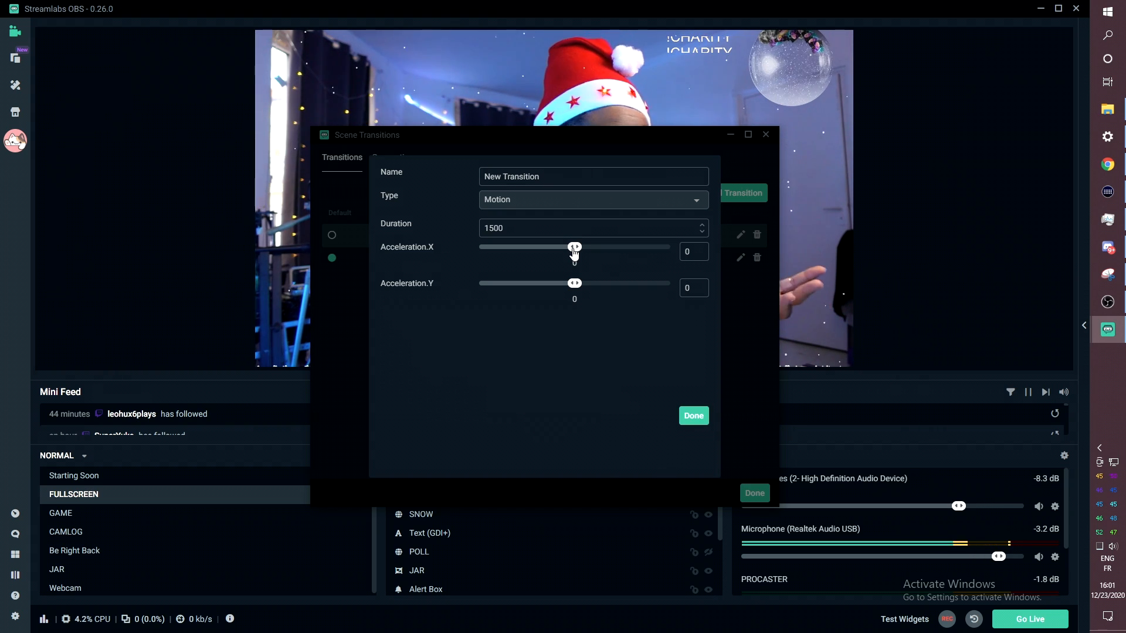
- Set the Motion transition's Acceleration X to 0.5 and Y to -0.5, and save
left_click_drag(574, 247, 579, 247)
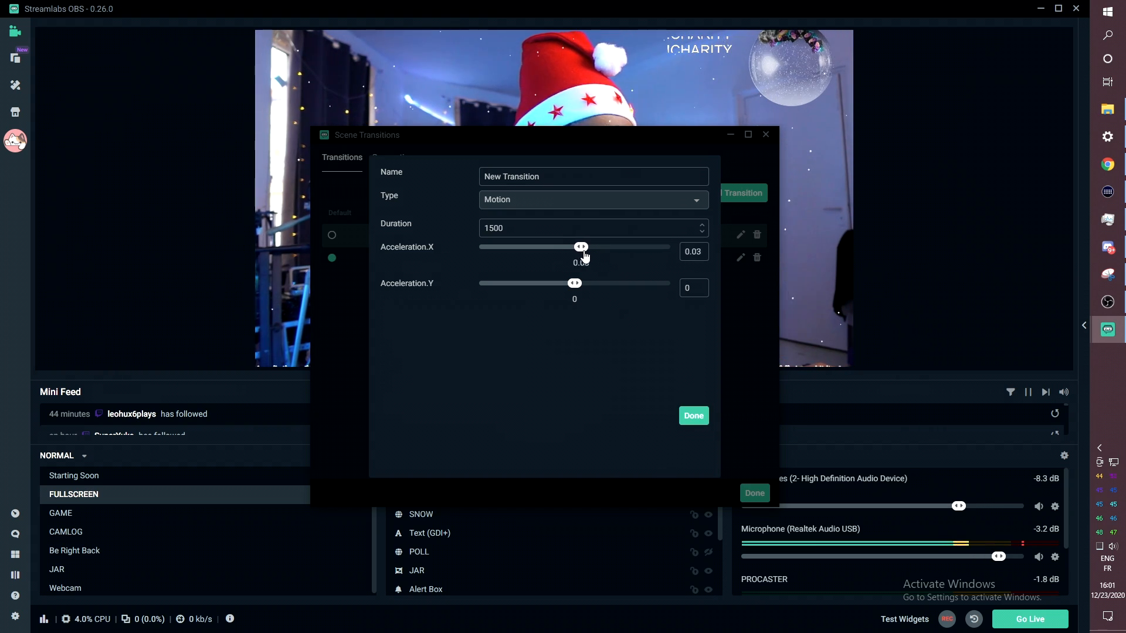
left_click_drag(579, 246, 669, 246)
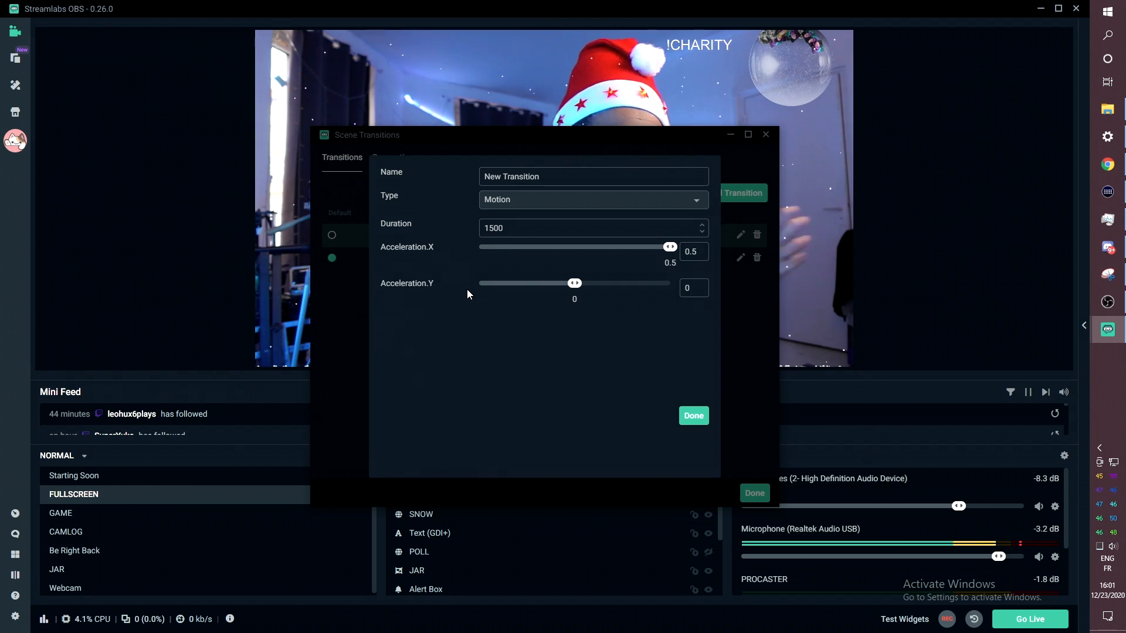
left_click_drag(574, 283, 509, 282)
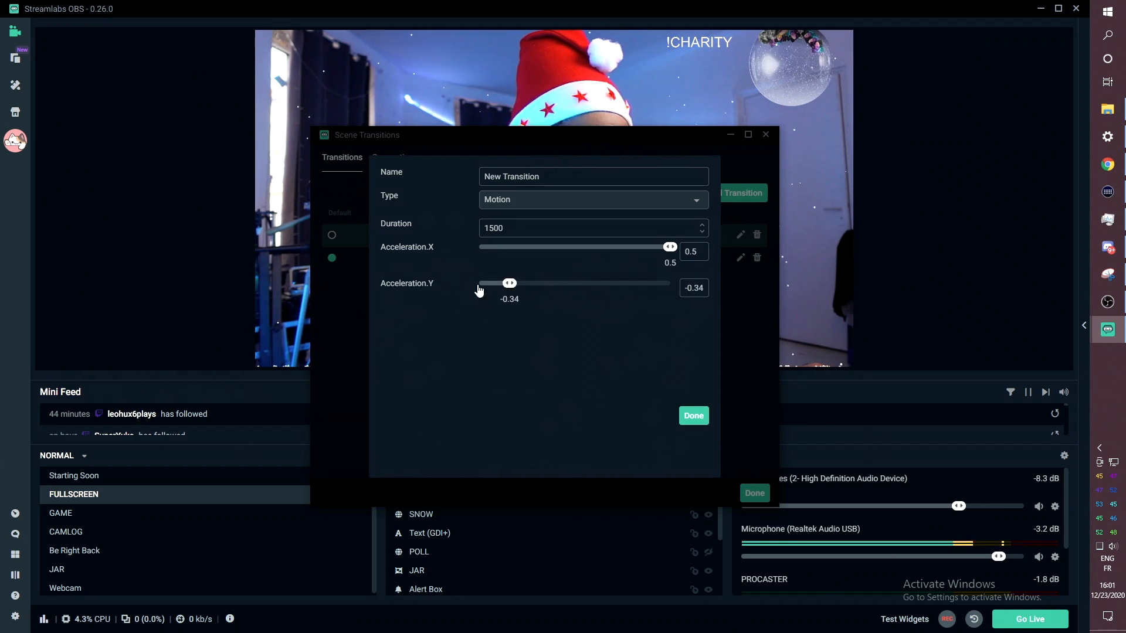
left_click_drag(509, 283, 478, 282)
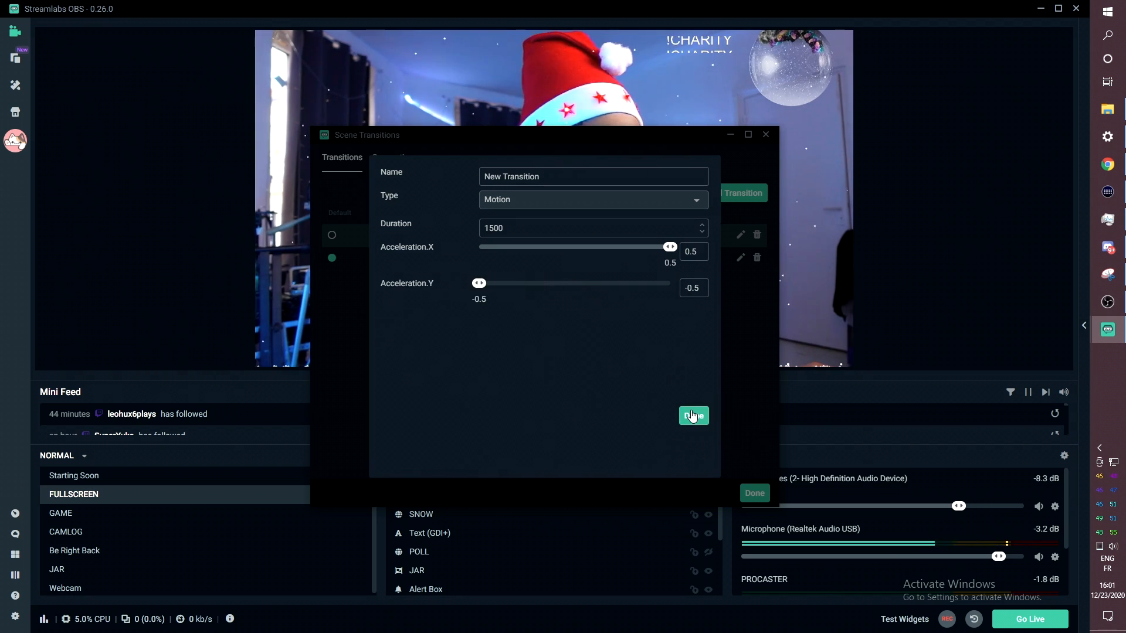
left_click(693, 416)
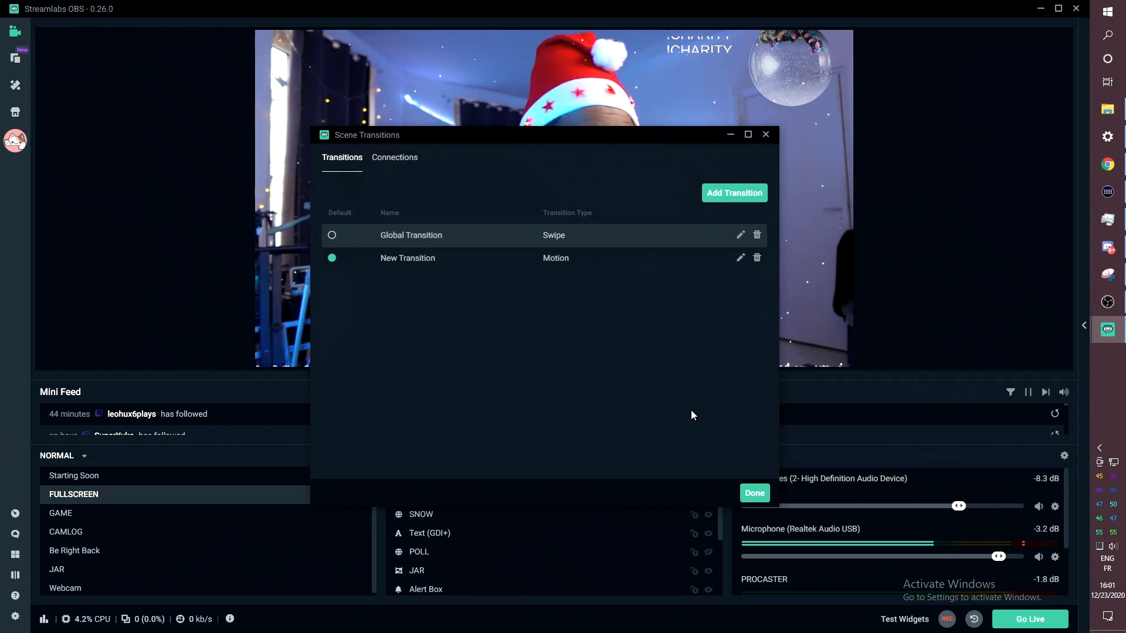
mouse_move(876, 378)
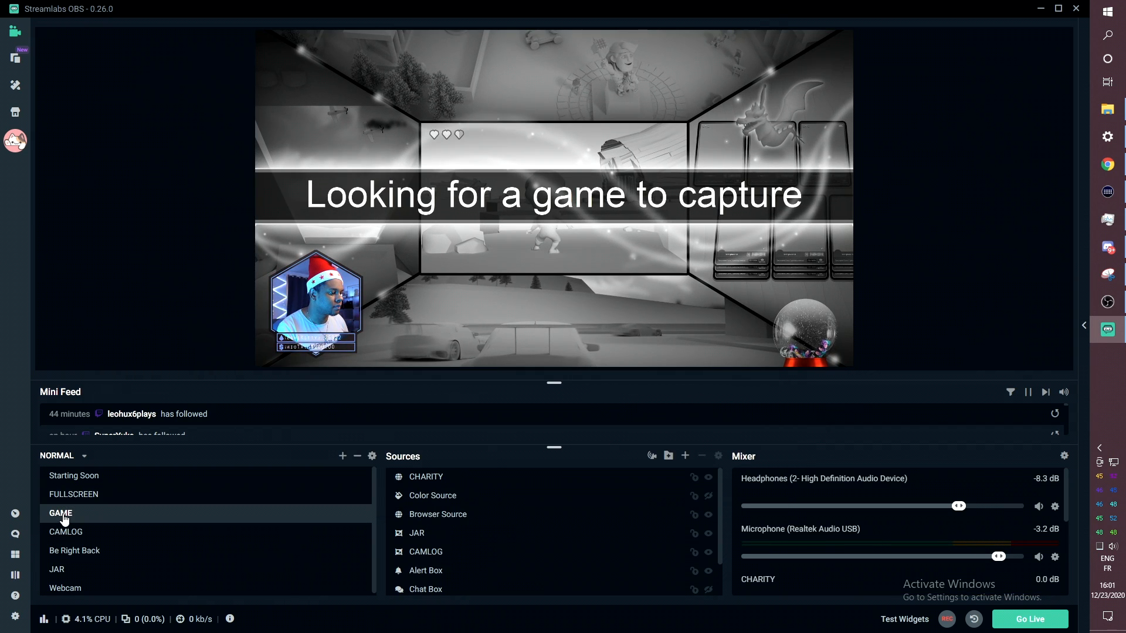
- Switch to FULLSCREEN, then edit the Motion transition so Acceleration X is -0.5
left_click(73, 494)
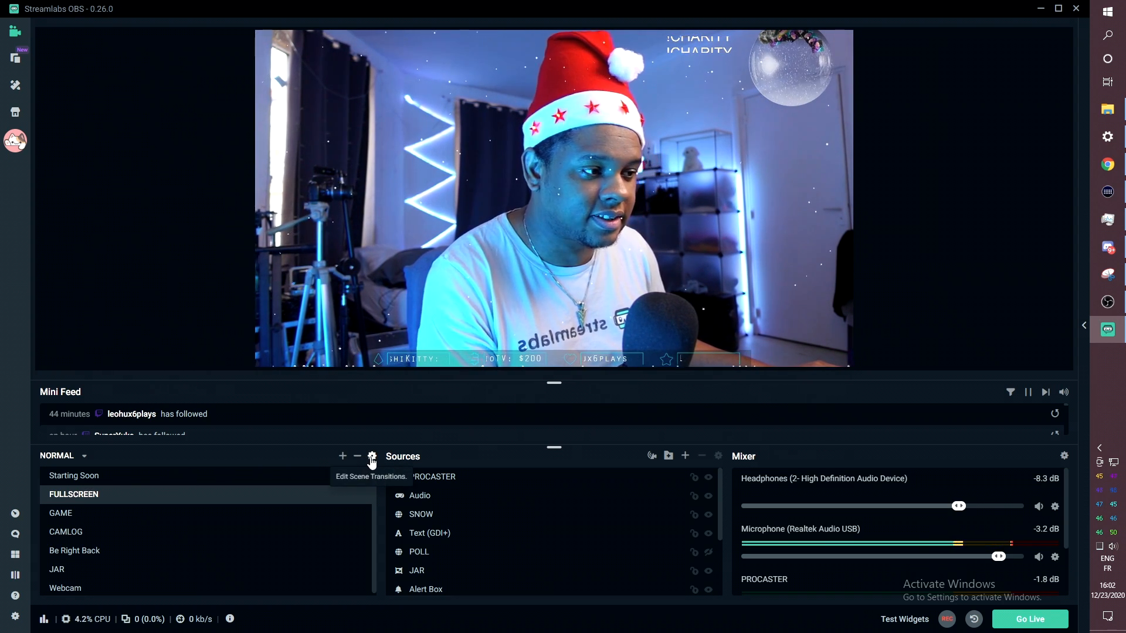
left_click(372, 457)
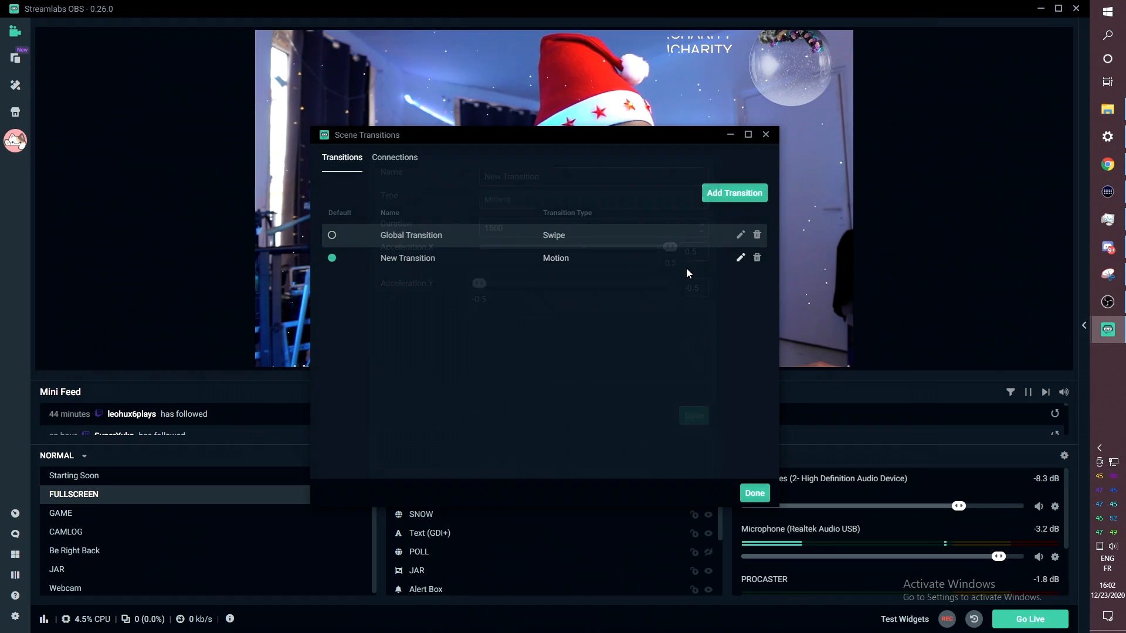
left_click(740, 257)
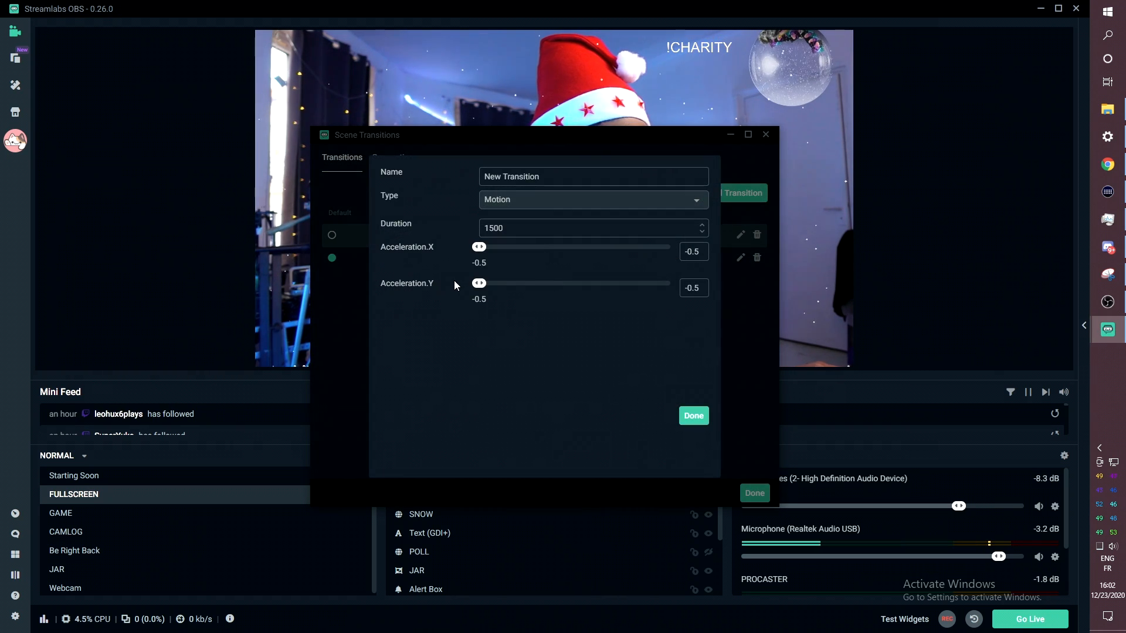
left_click(692, 415)
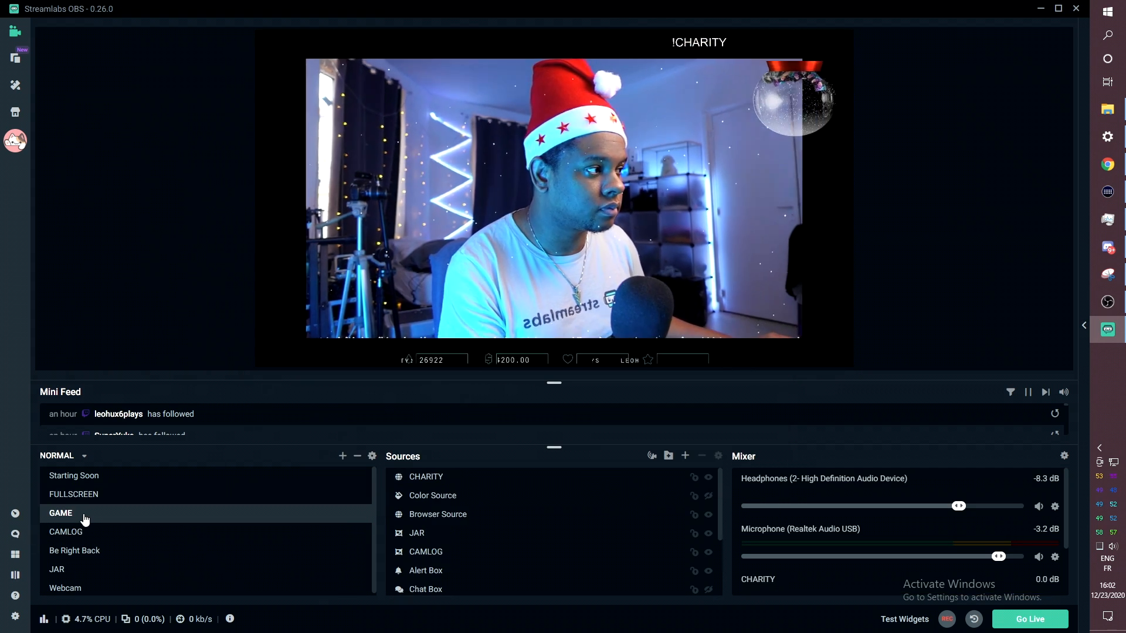
left_click(61, 512)
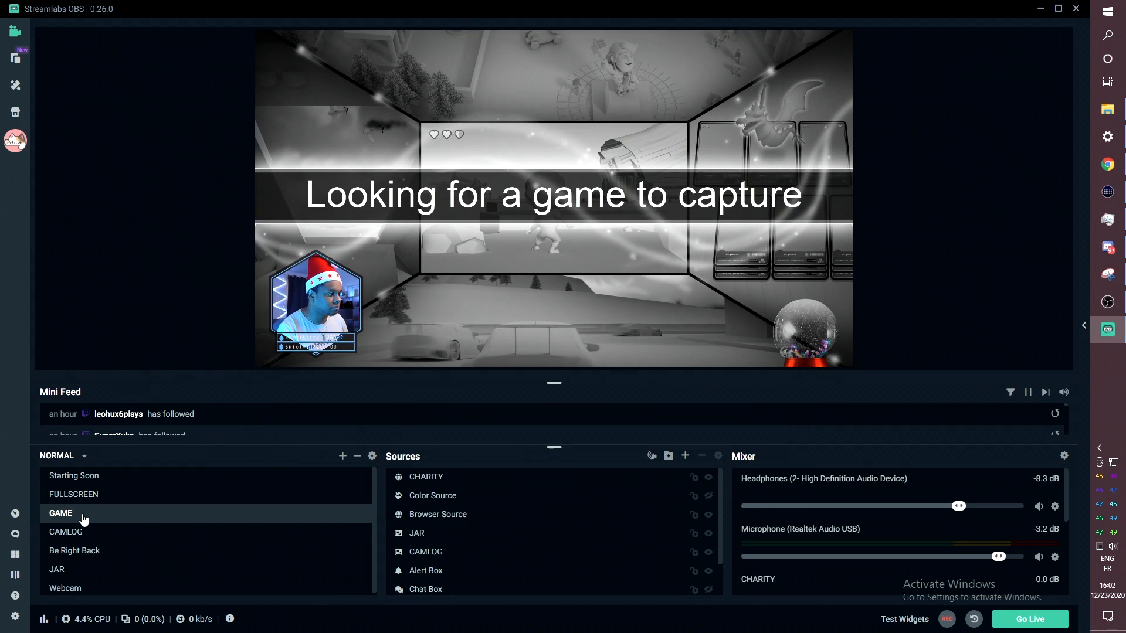
mouse_move(14, 512)
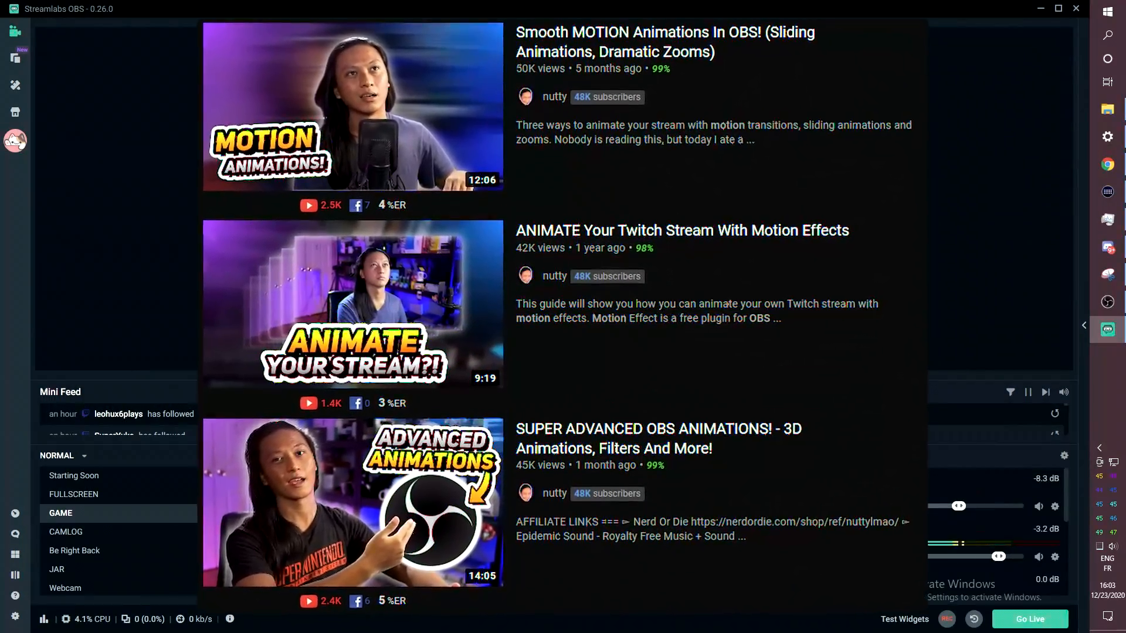
- Switch Streamlabs OBS to the FULLSCREEN webcam scene
left_click(73, 493)
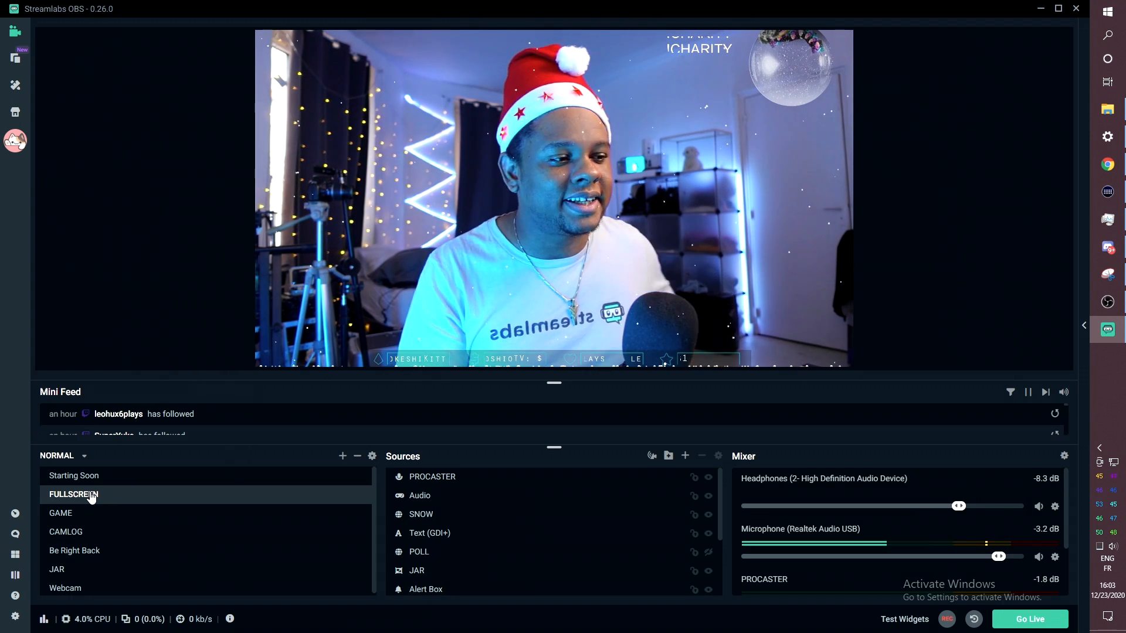
- Switch to GAME and back to FULLSCREEN to preview the Motion transition
left_click(61, 512)
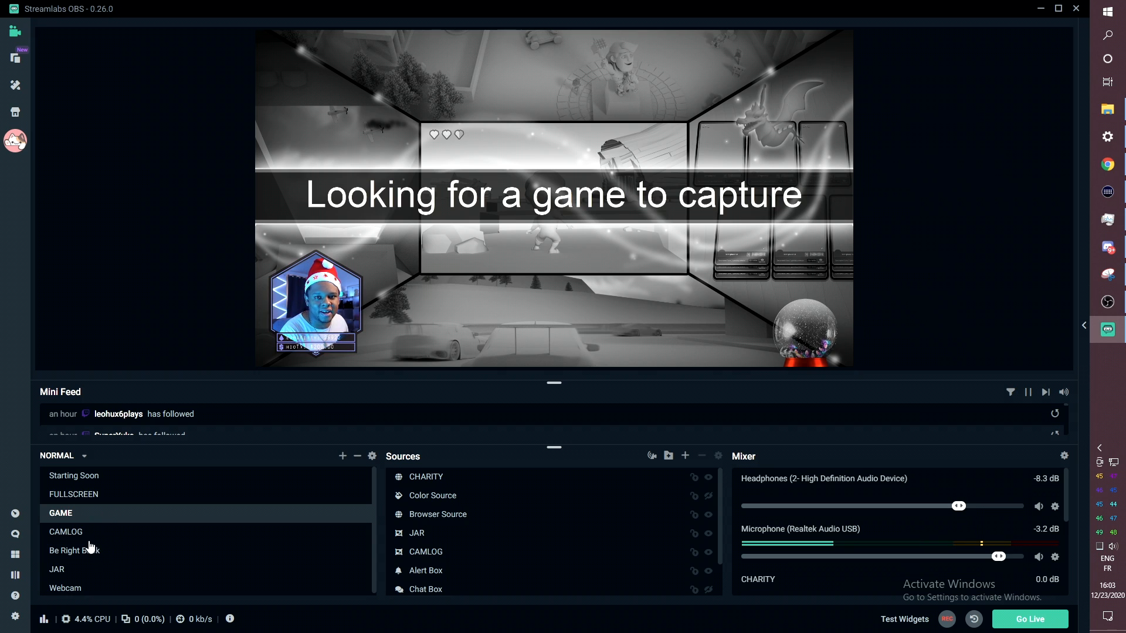
left_click(73, 493)
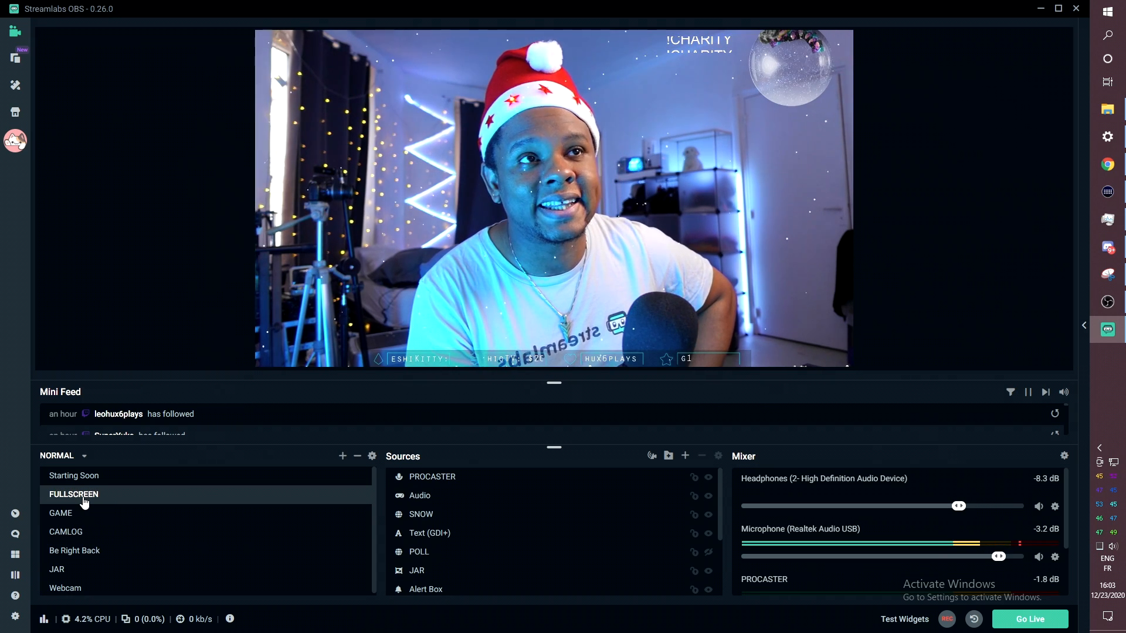